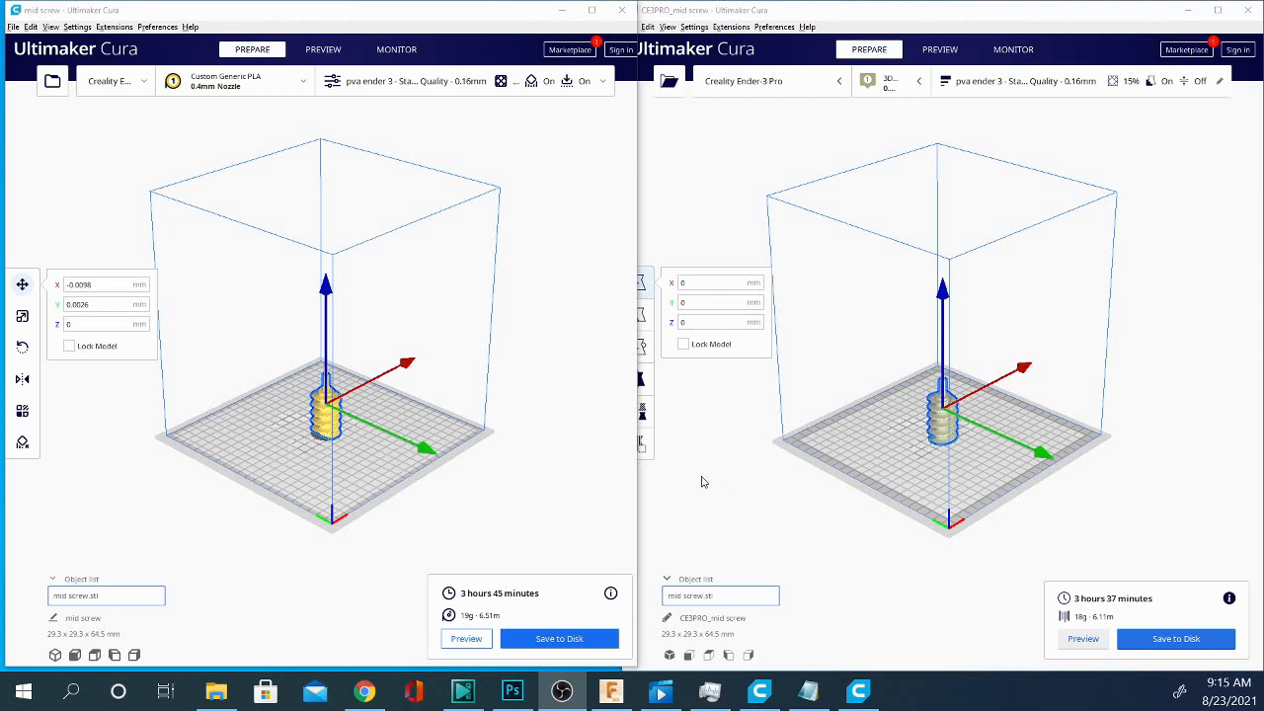
pyautogui.moveTo(861, 446)
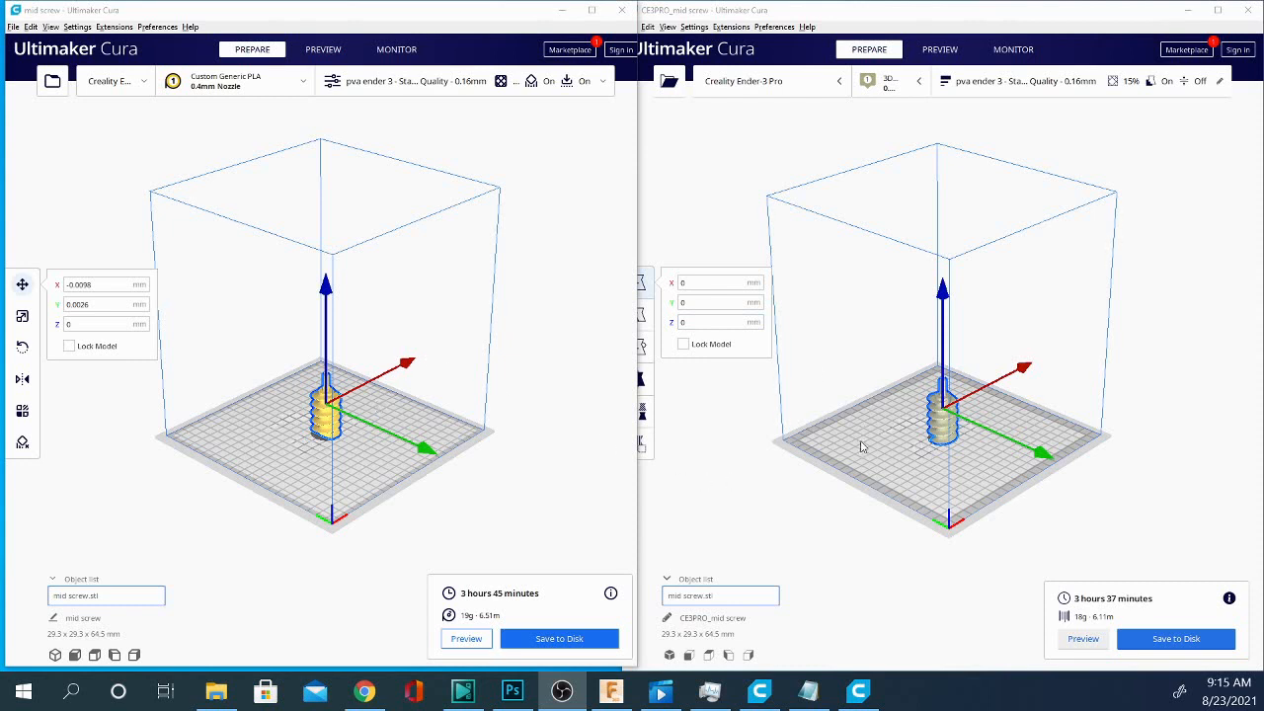
pyautogui.moveTo(873, 340)
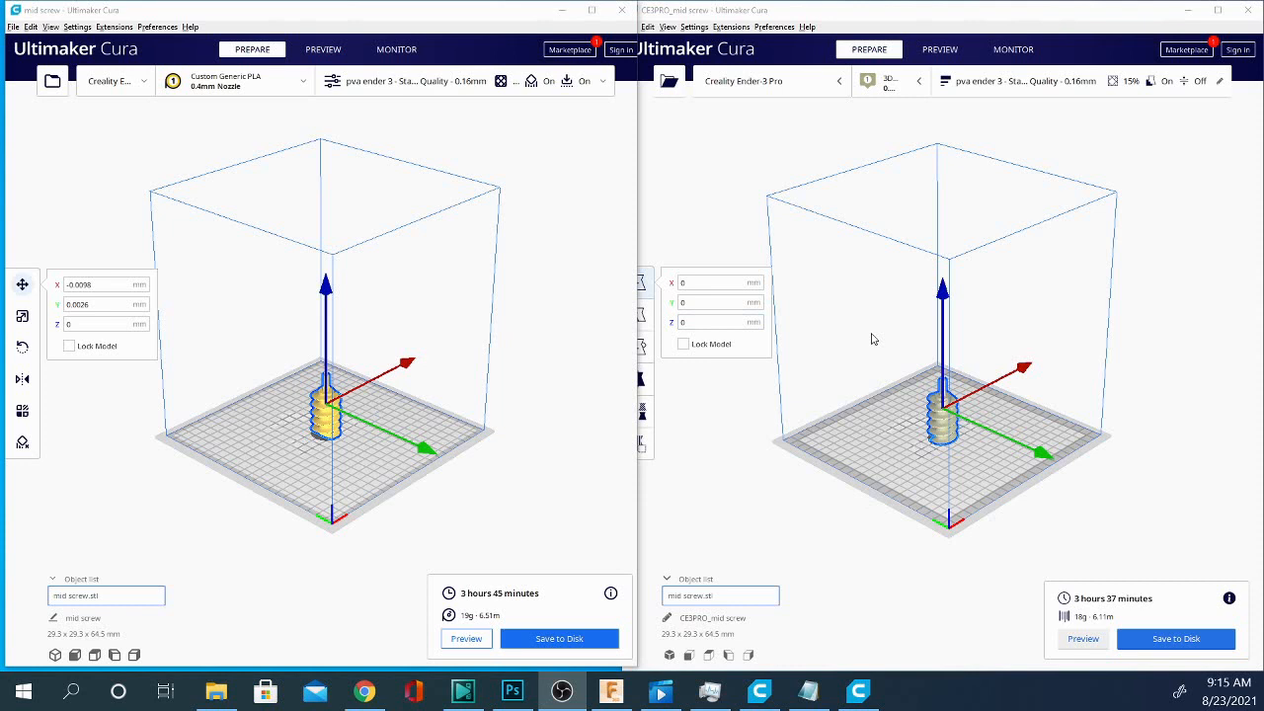
pyautogui.moveTo(387, 405)
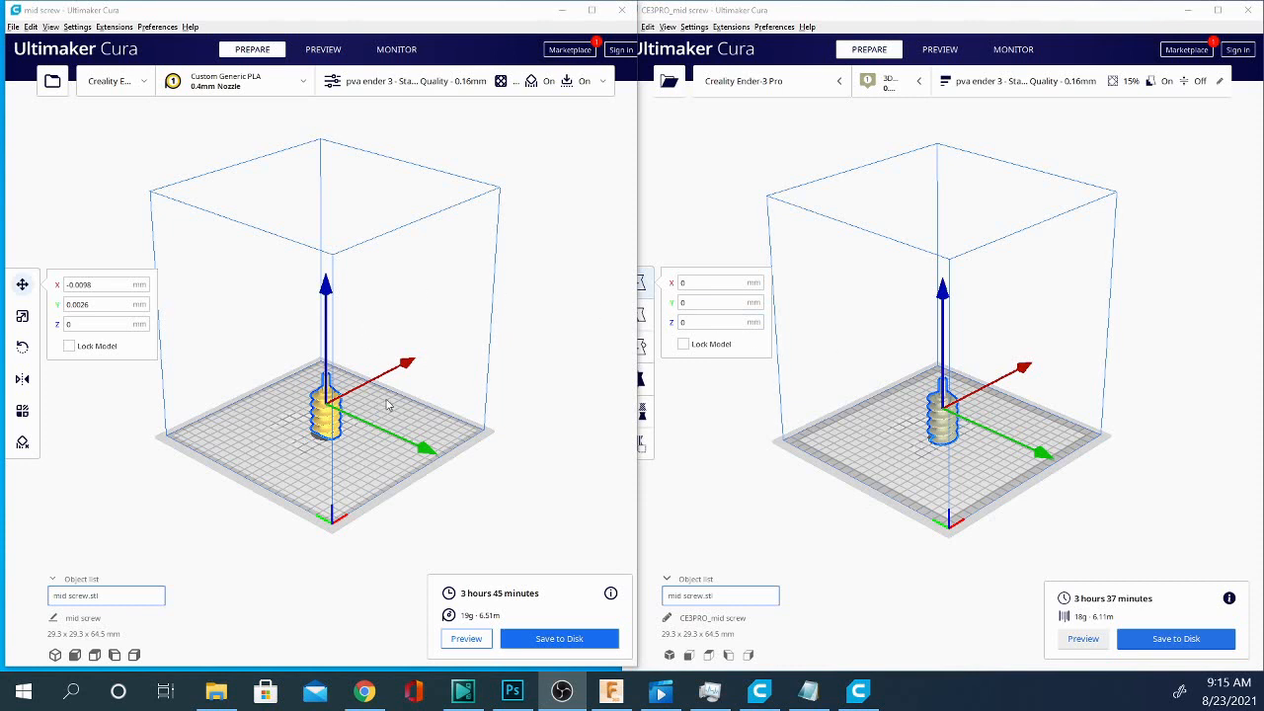
pyautogui.moveTo(713, 189)
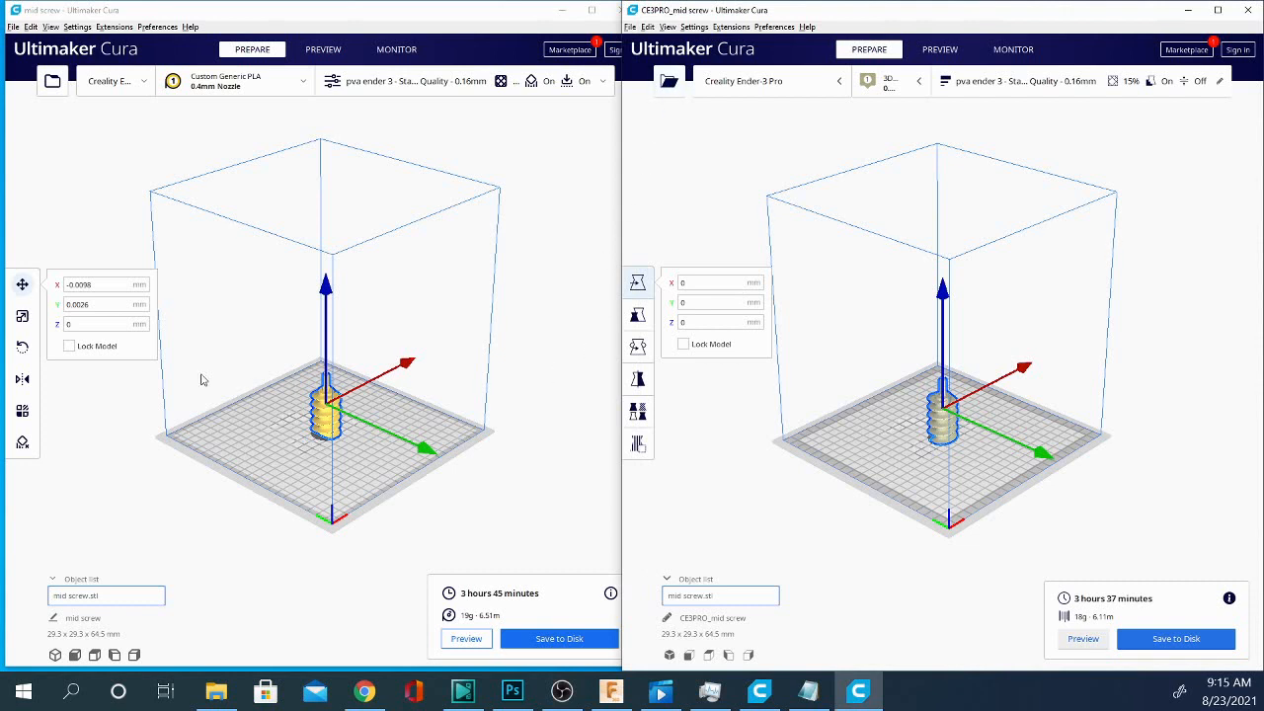
pyautogui.moveTo(478, 484)
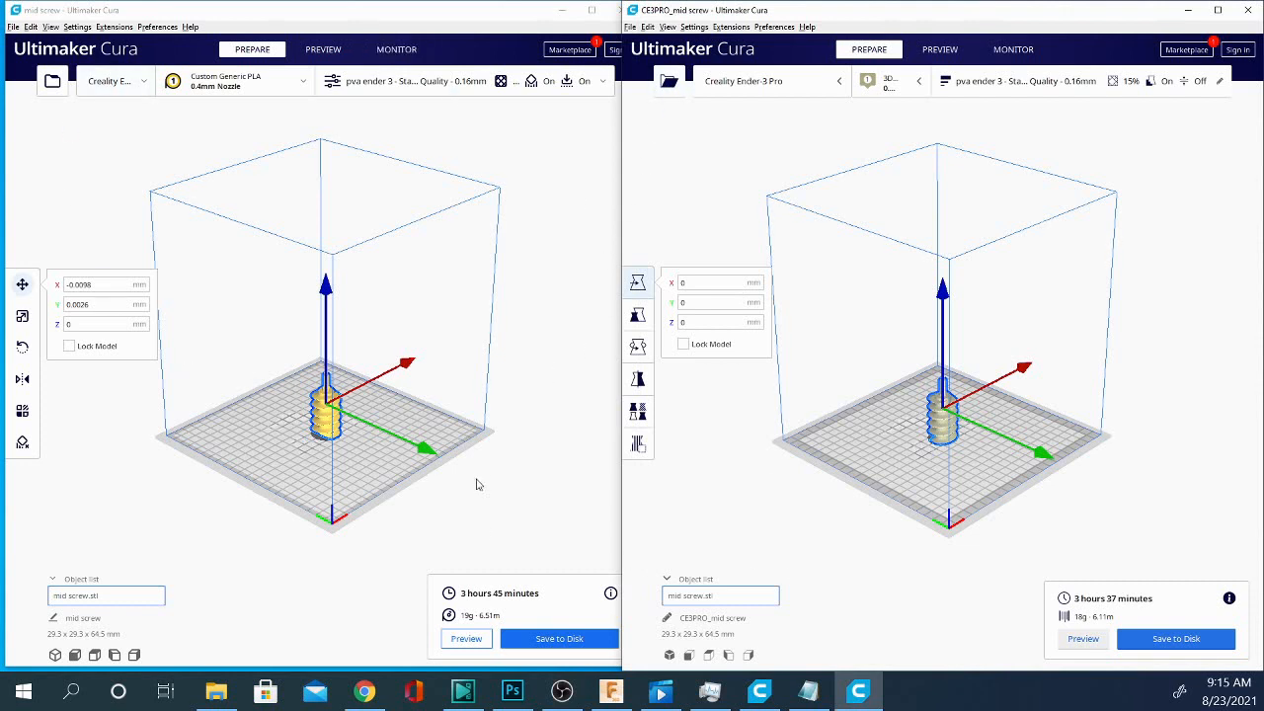
pyautogui.moveTo(459, 524)
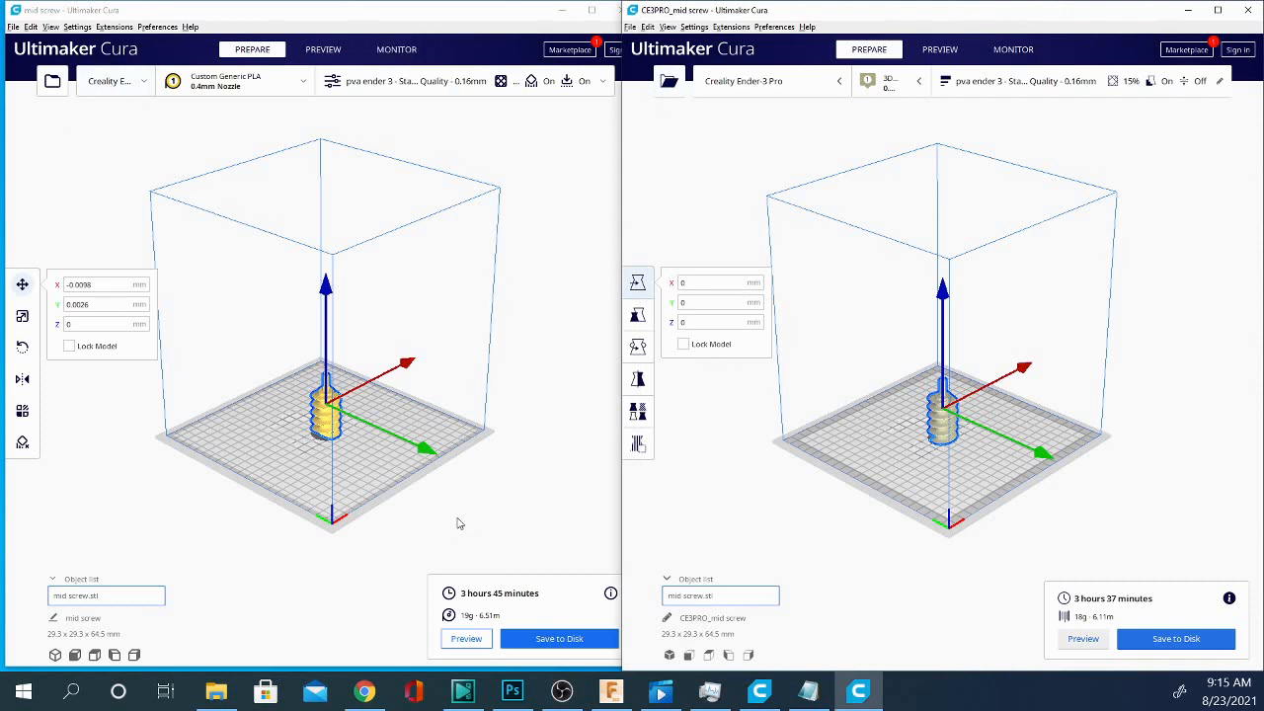
pyautogui.moveTo(146, 371)
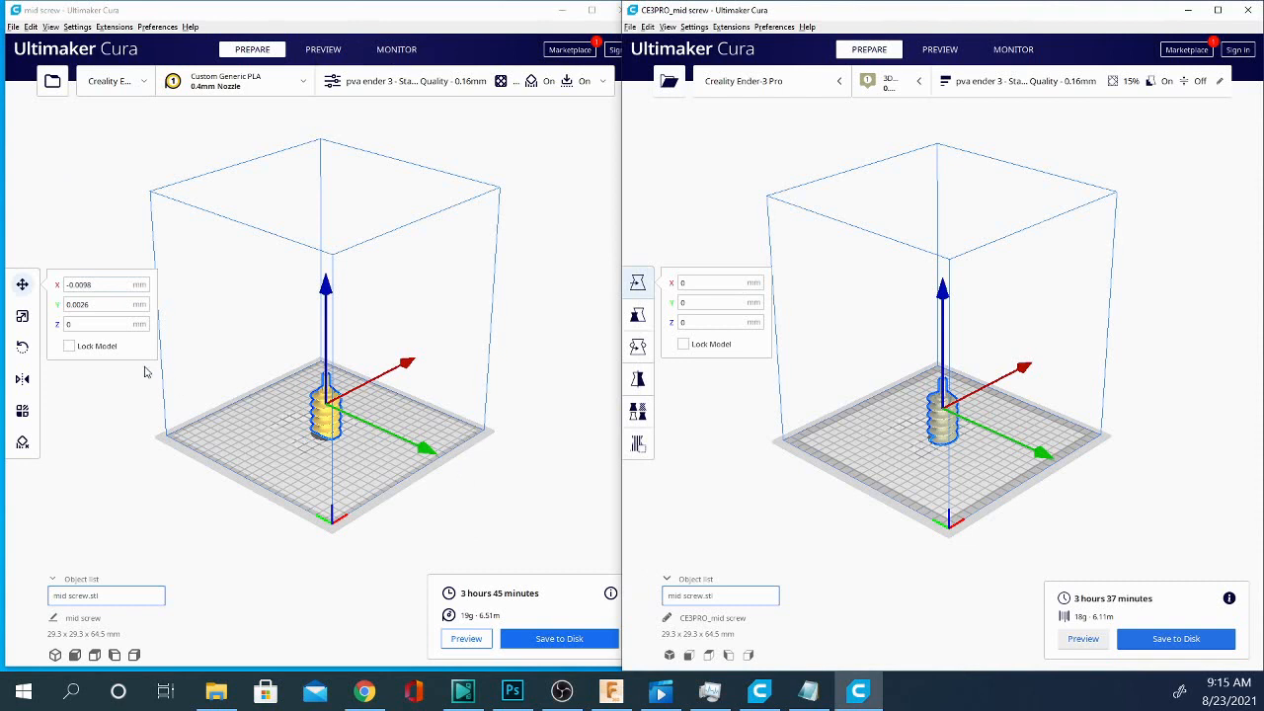
pyautogui.moveTo(638, 284)
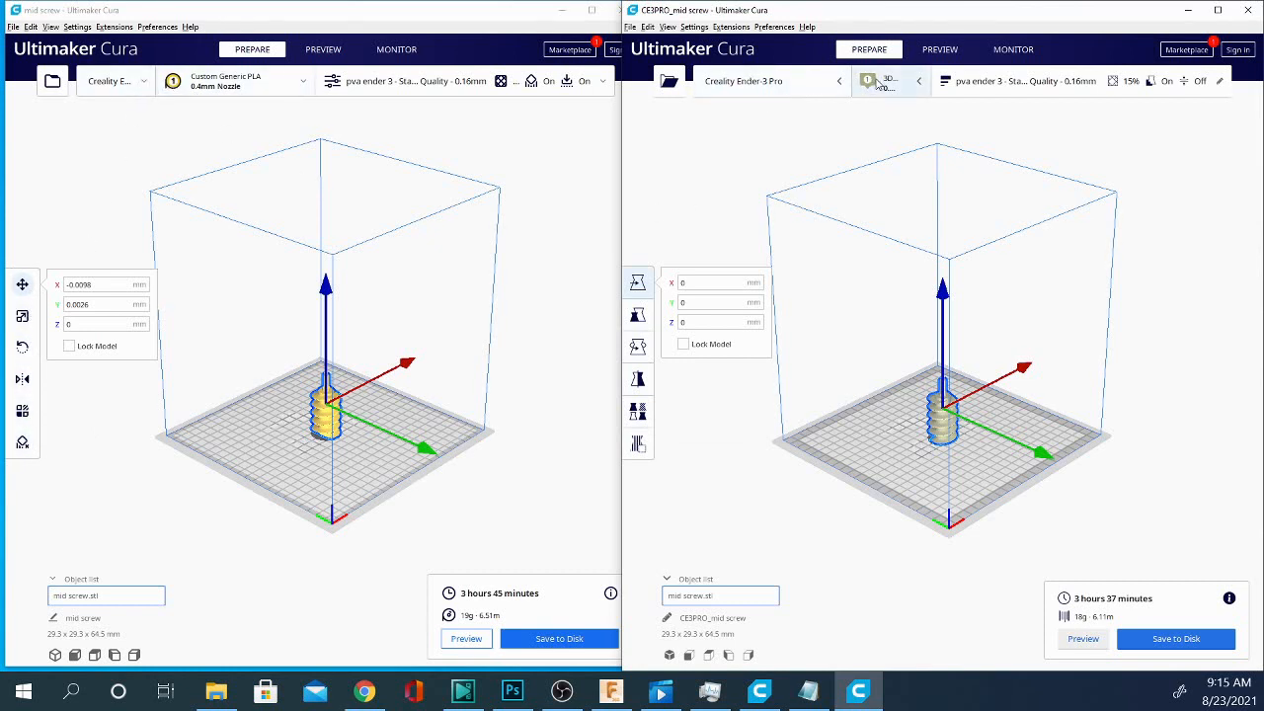
pyautogui.moveTo(32, 304)
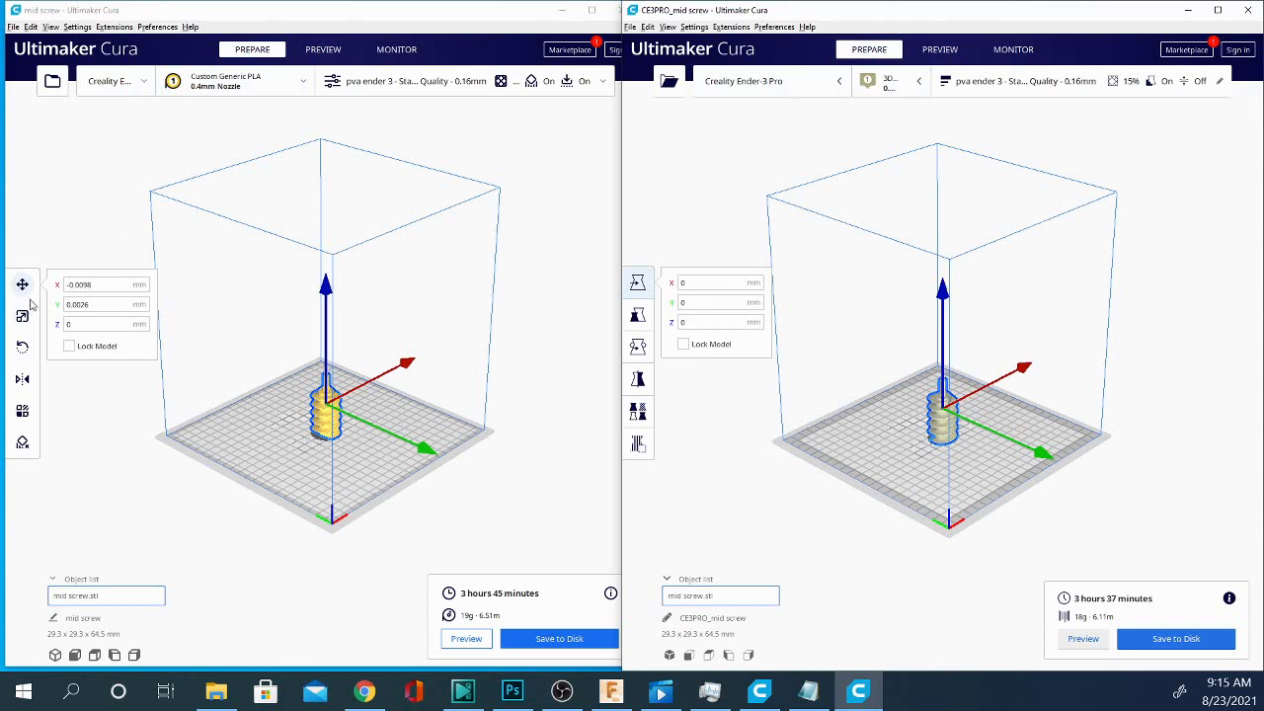
pyautogui.moveTo(89, 371)
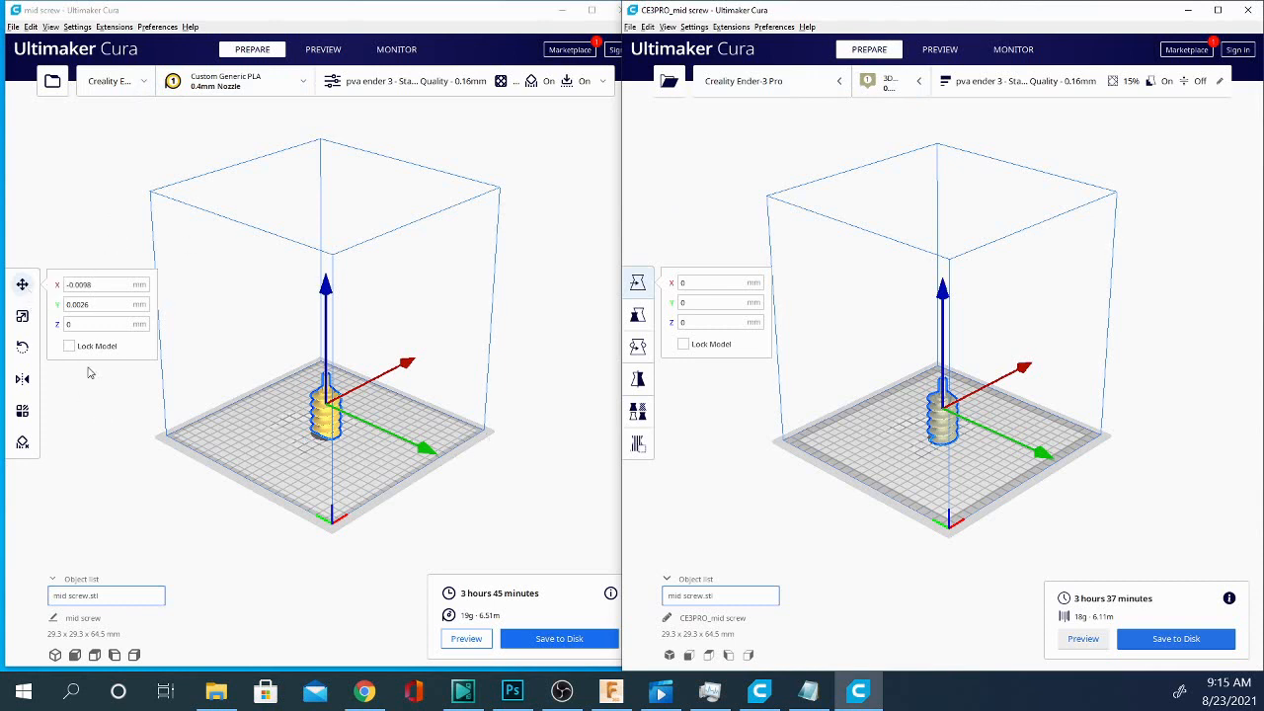
pyautogui.moveTo(24, 284)
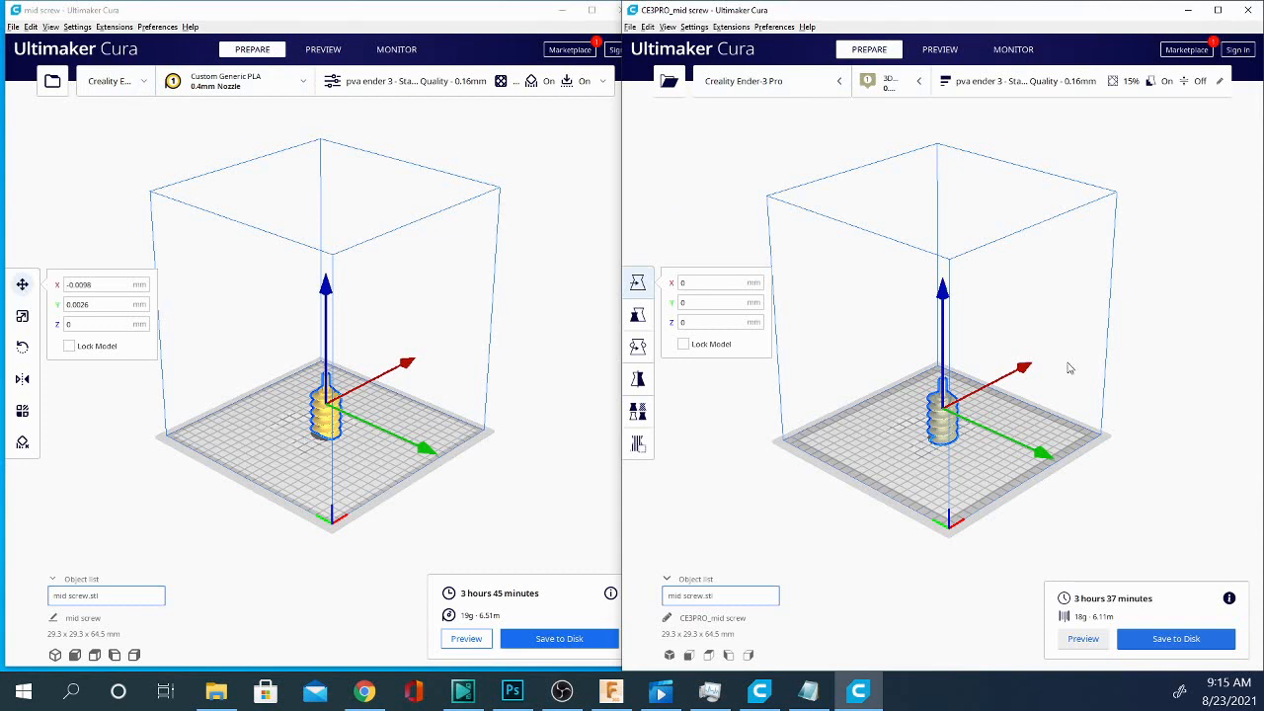
pyautogui.moveTo(637, 284)
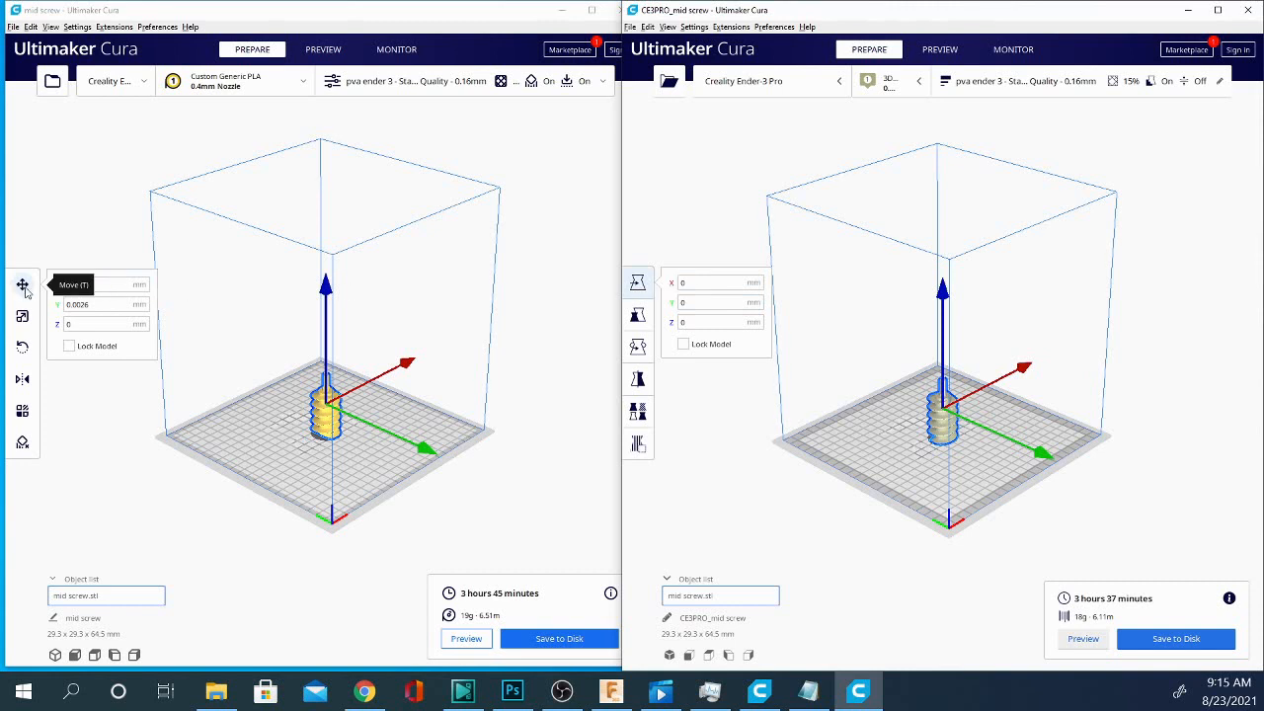
pyautogui.moveTo(23, 287)
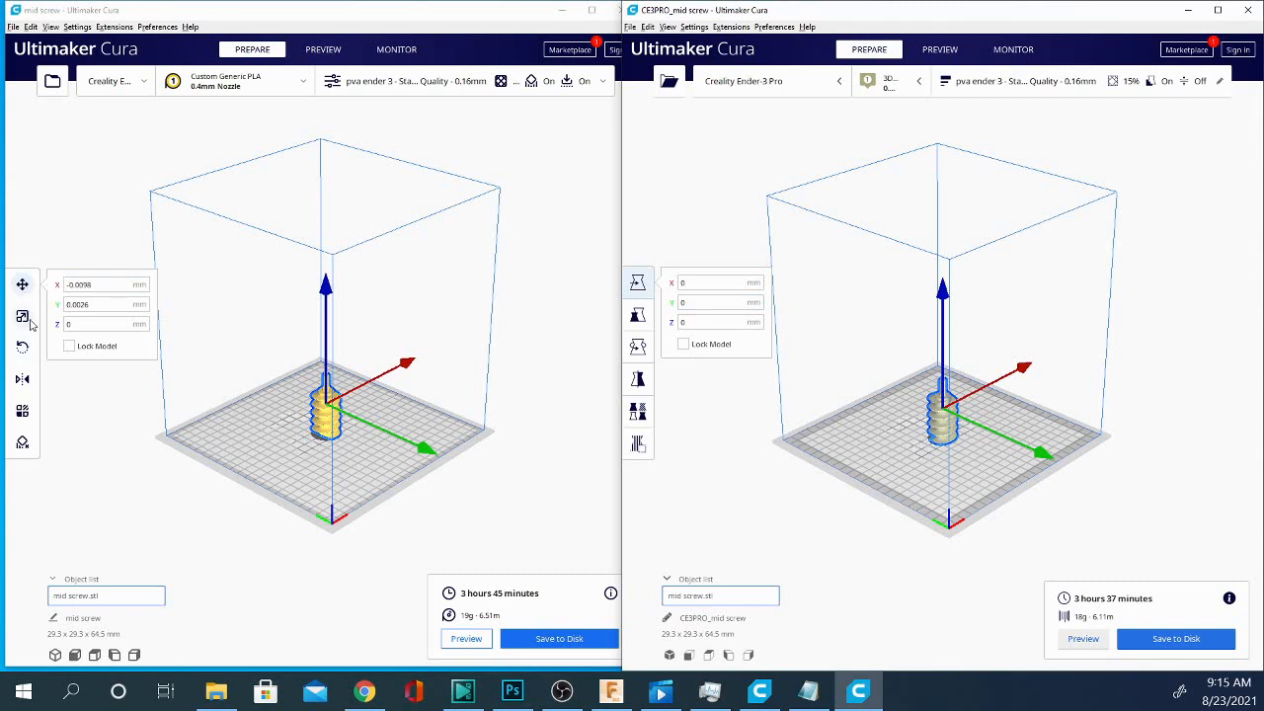
pyautogui.moveTo(21, 316)
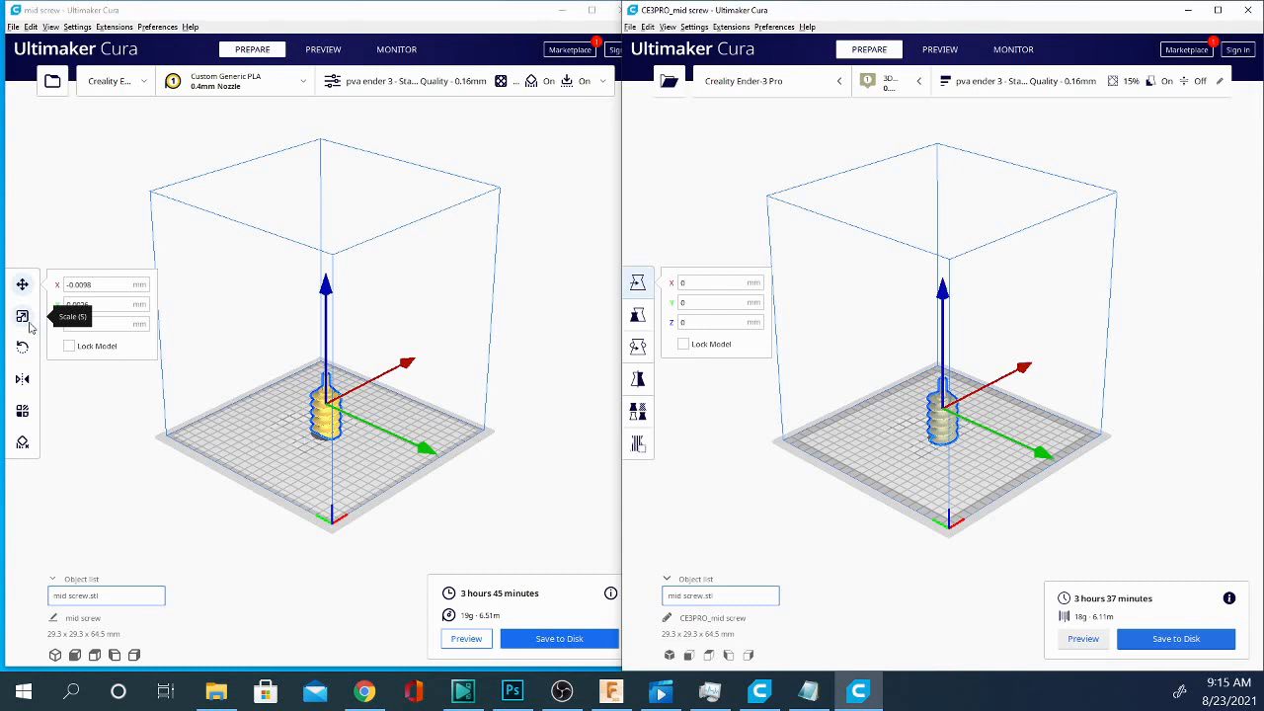
pyautogui.moveTo(24, 320)
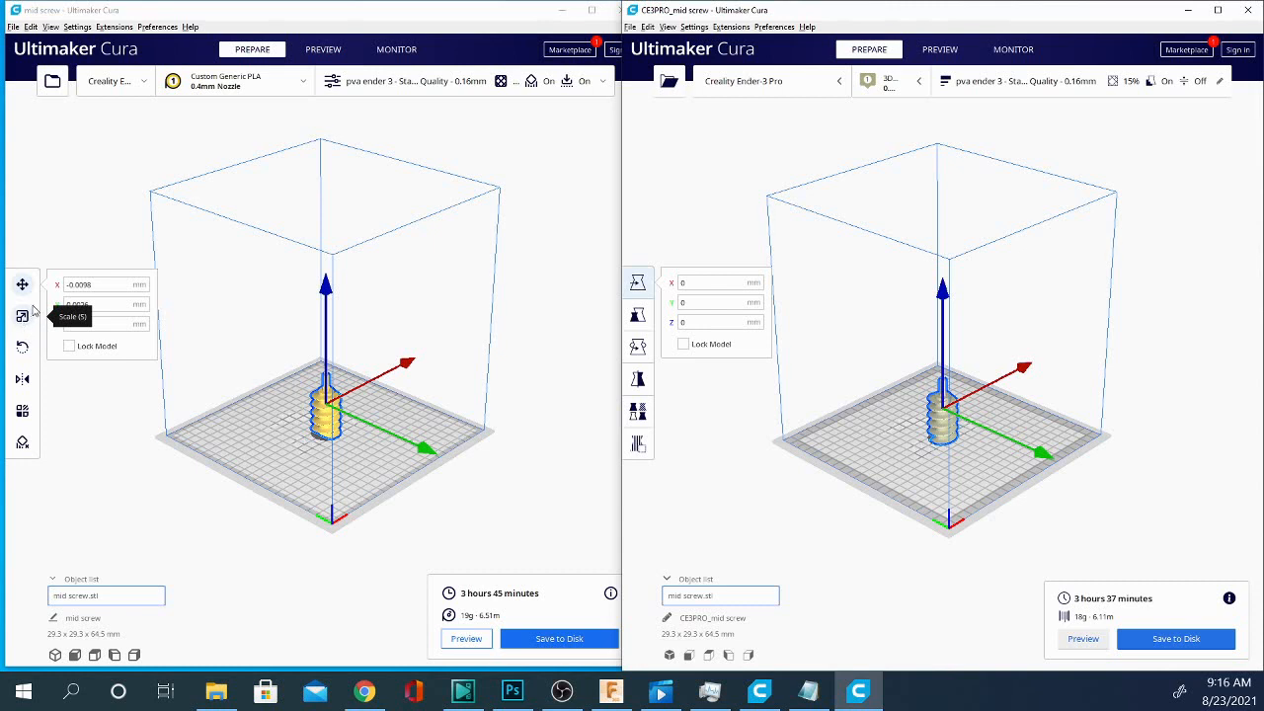
pyautogui.moveTo(636, 314)
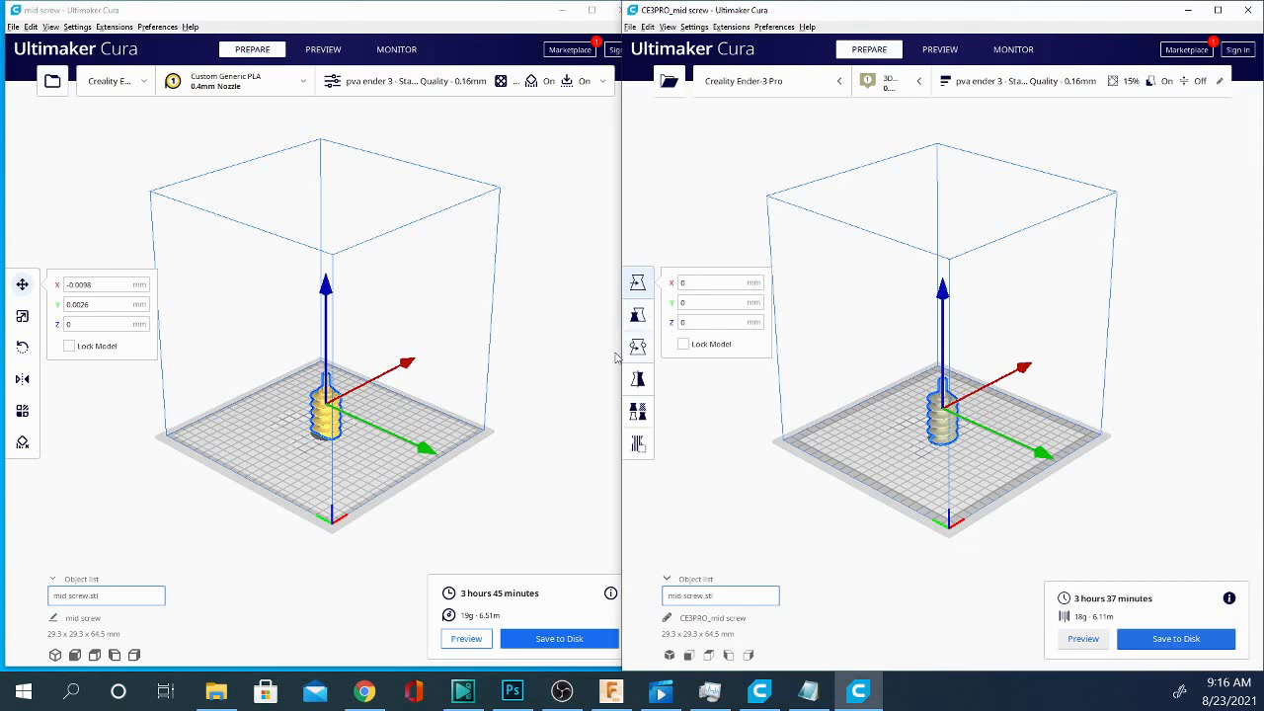
pyautogui.moveTo(638, 314)
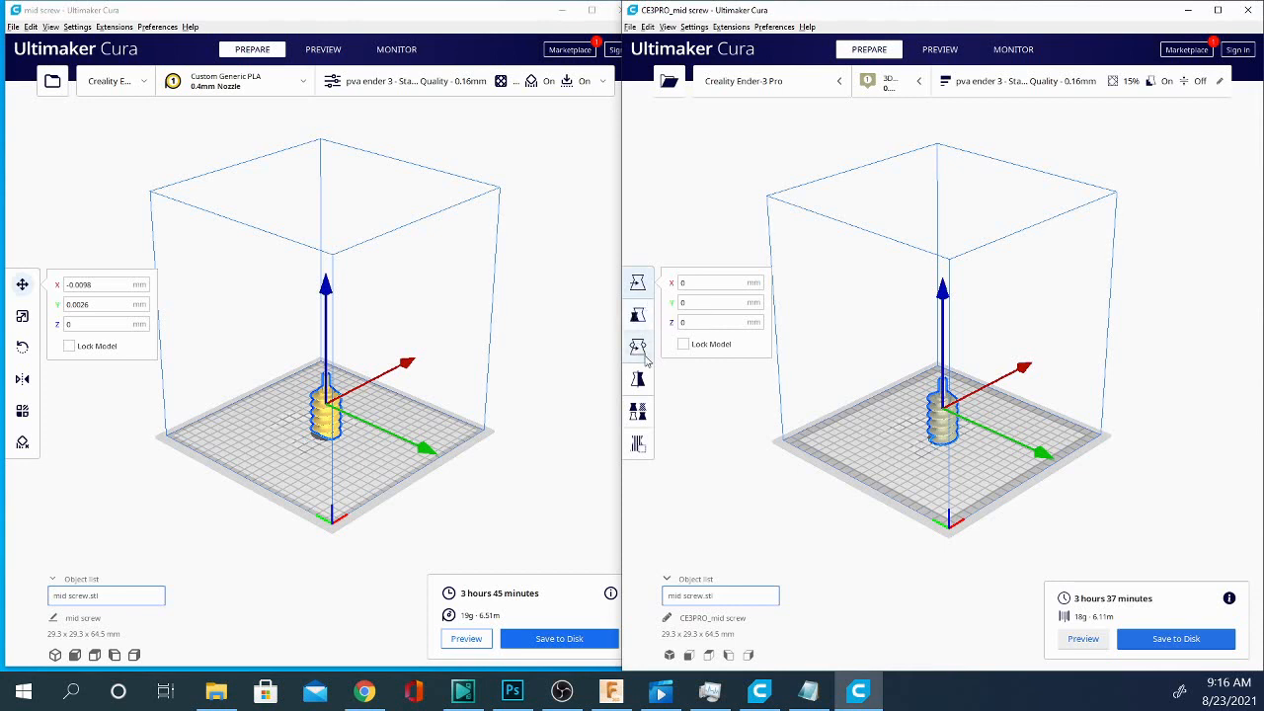
pyautogui.moveTo(638, 348)
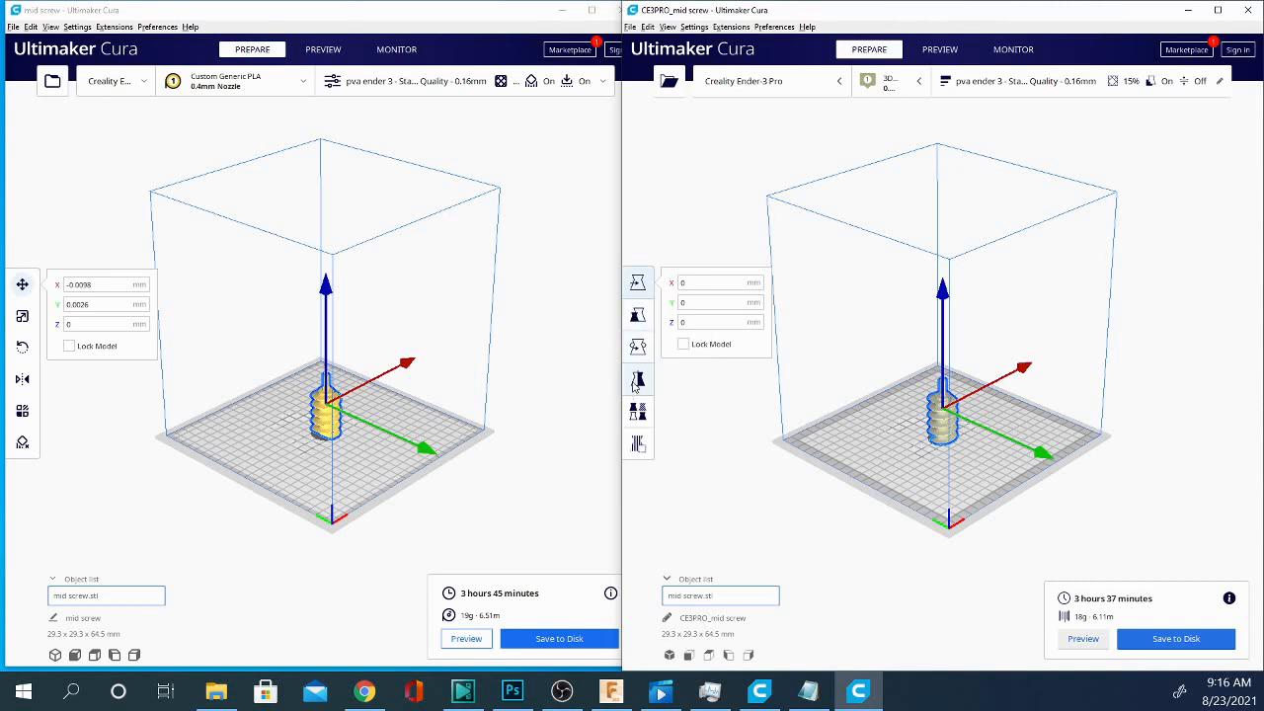
pyautogui.moveTo(22, 348)
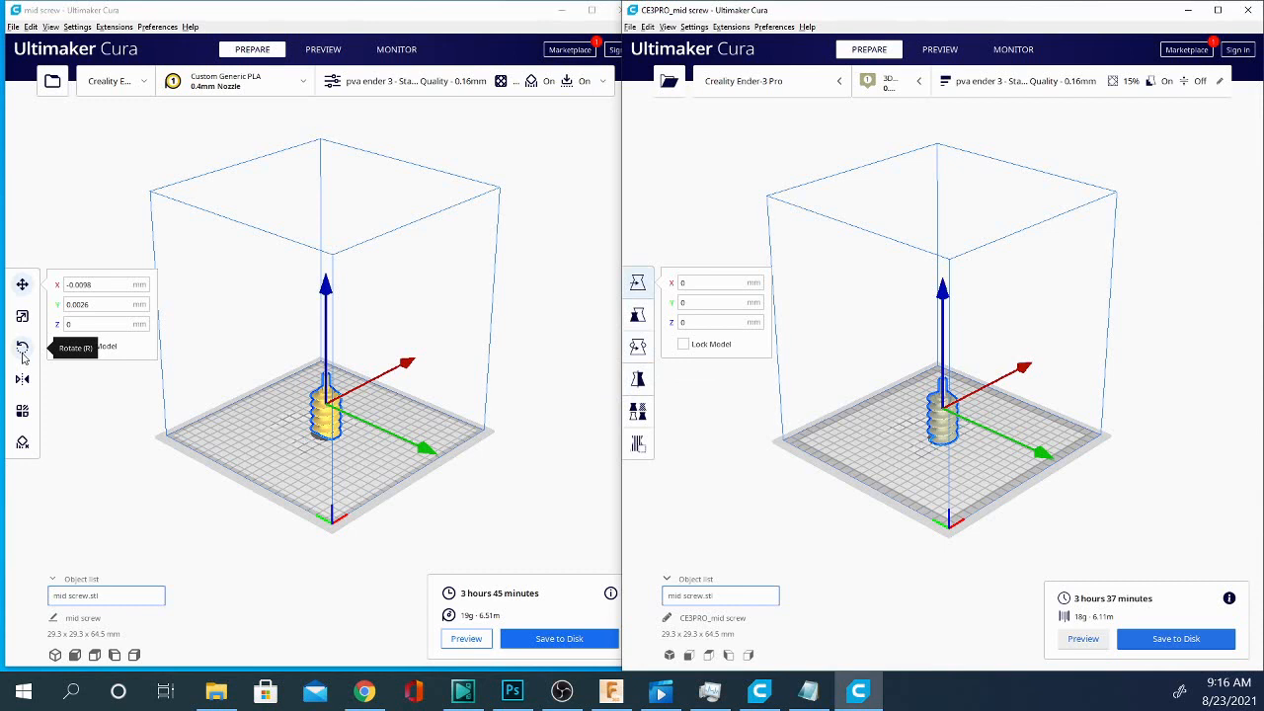
pyautogui.moveTo(353, 419)
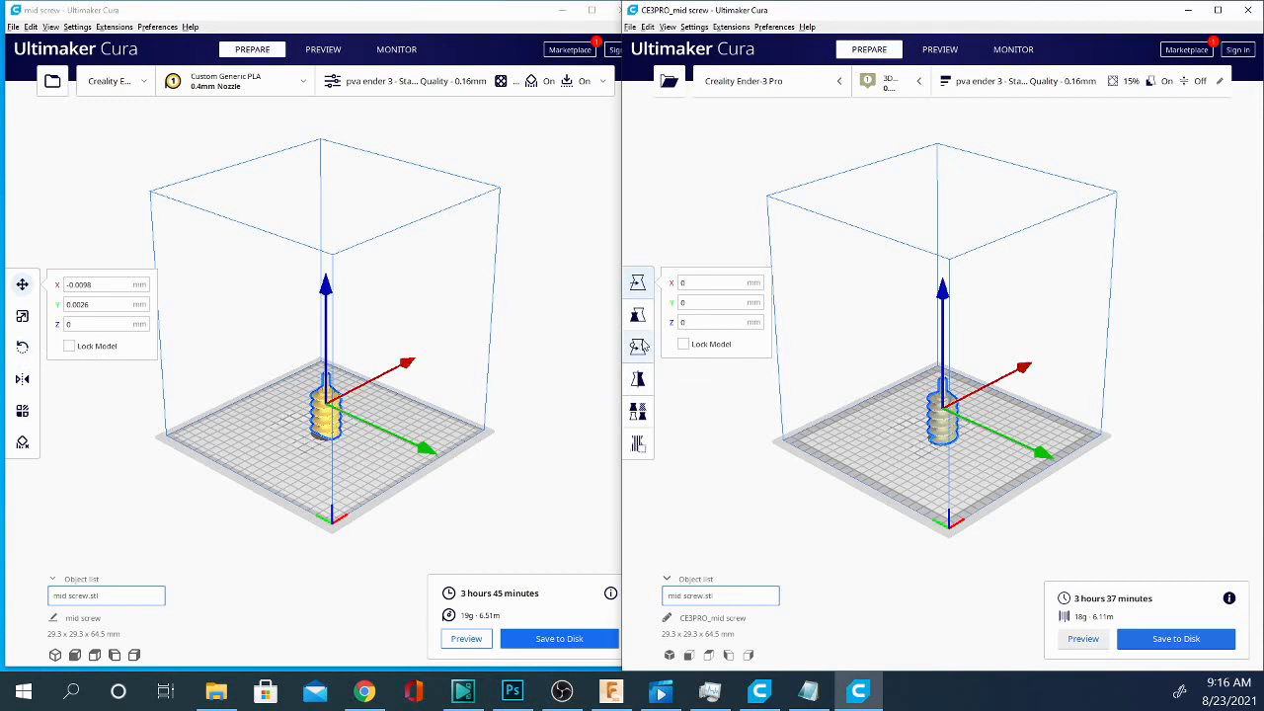
pyautogui.moveTo(638, 412)
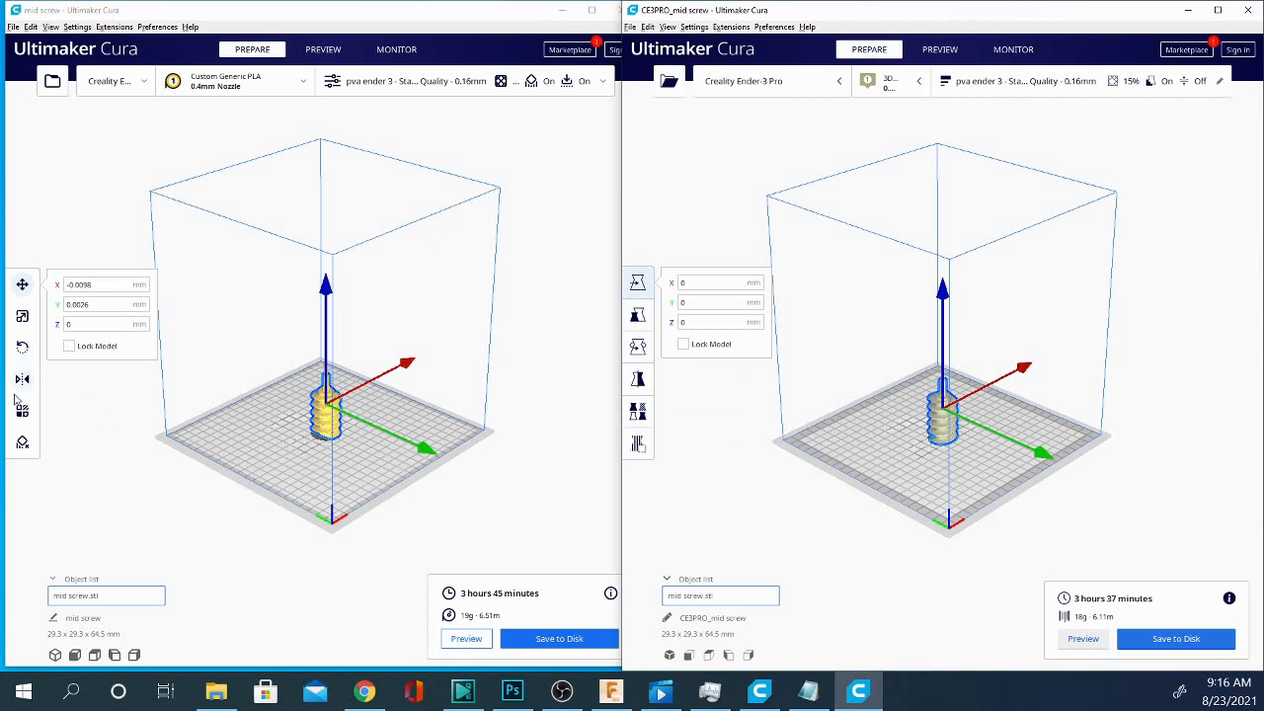
pyautogui.moveTo(22, 379)
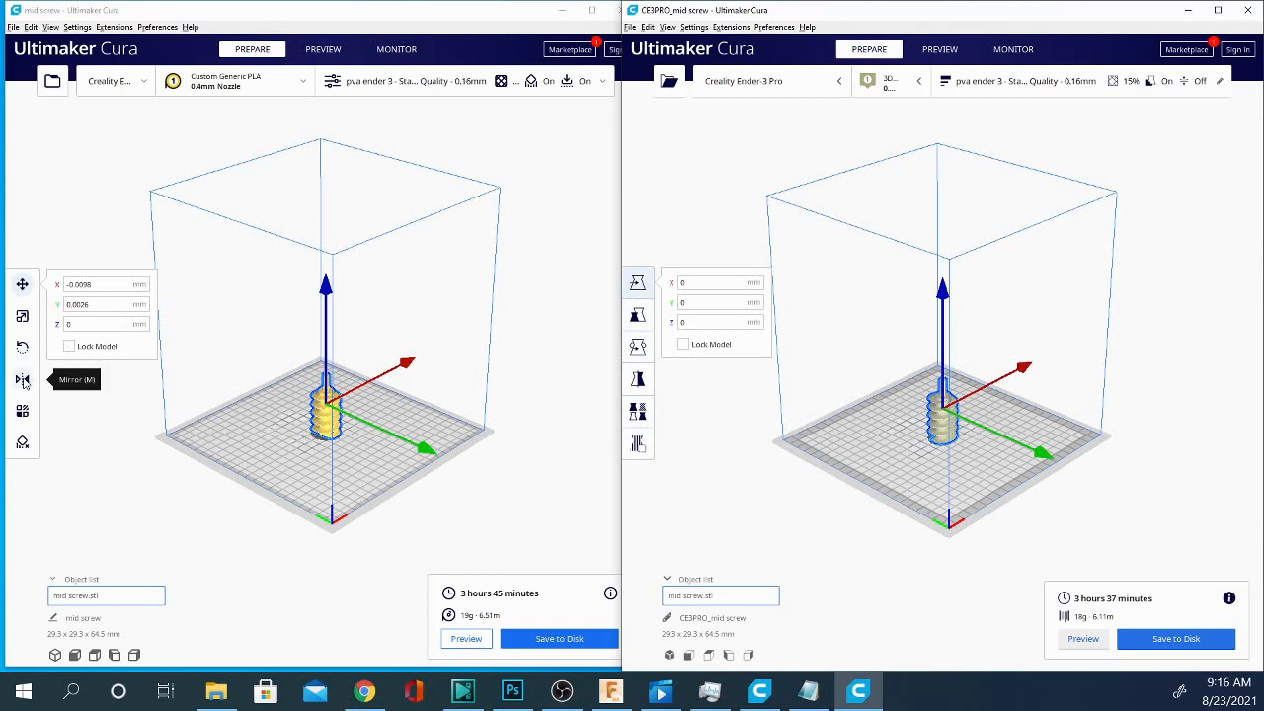
pyautogui.moveTo(42, 391)
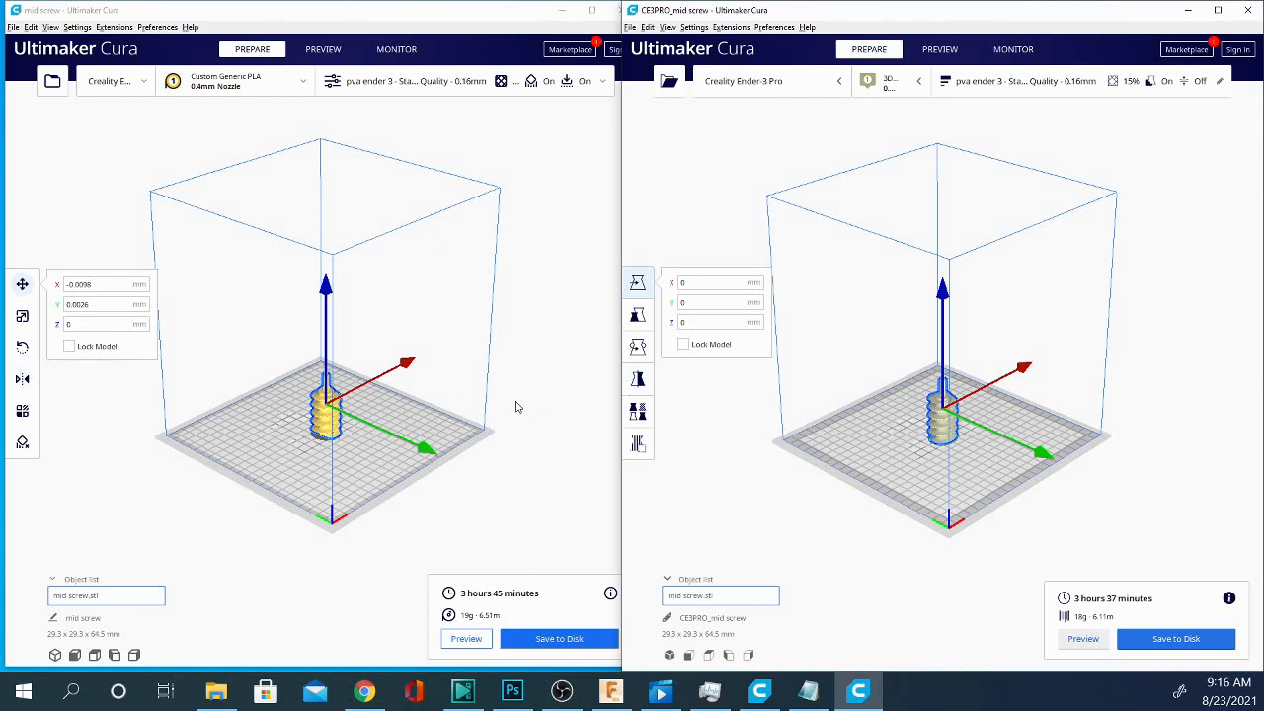
pyautogui.moveTo(636, 379)
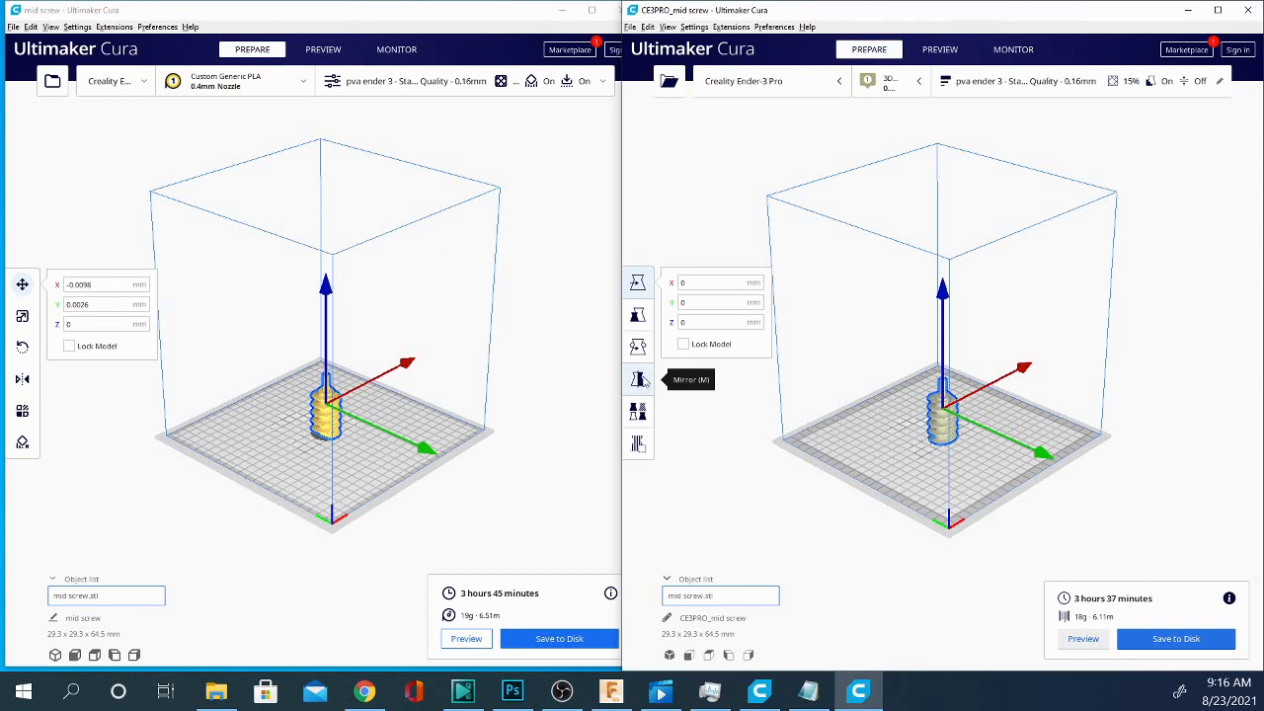
pyautogui.moveTo(188, 412)
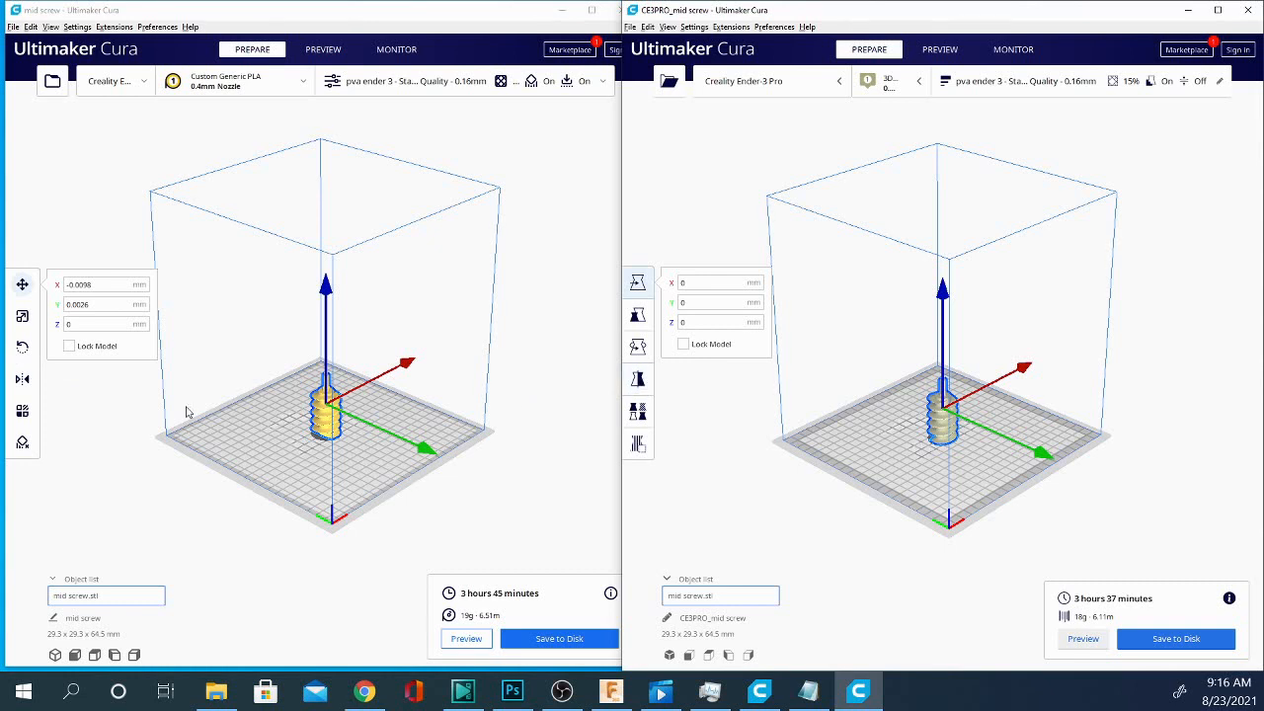
pyautogui.moveTo(22, 379)
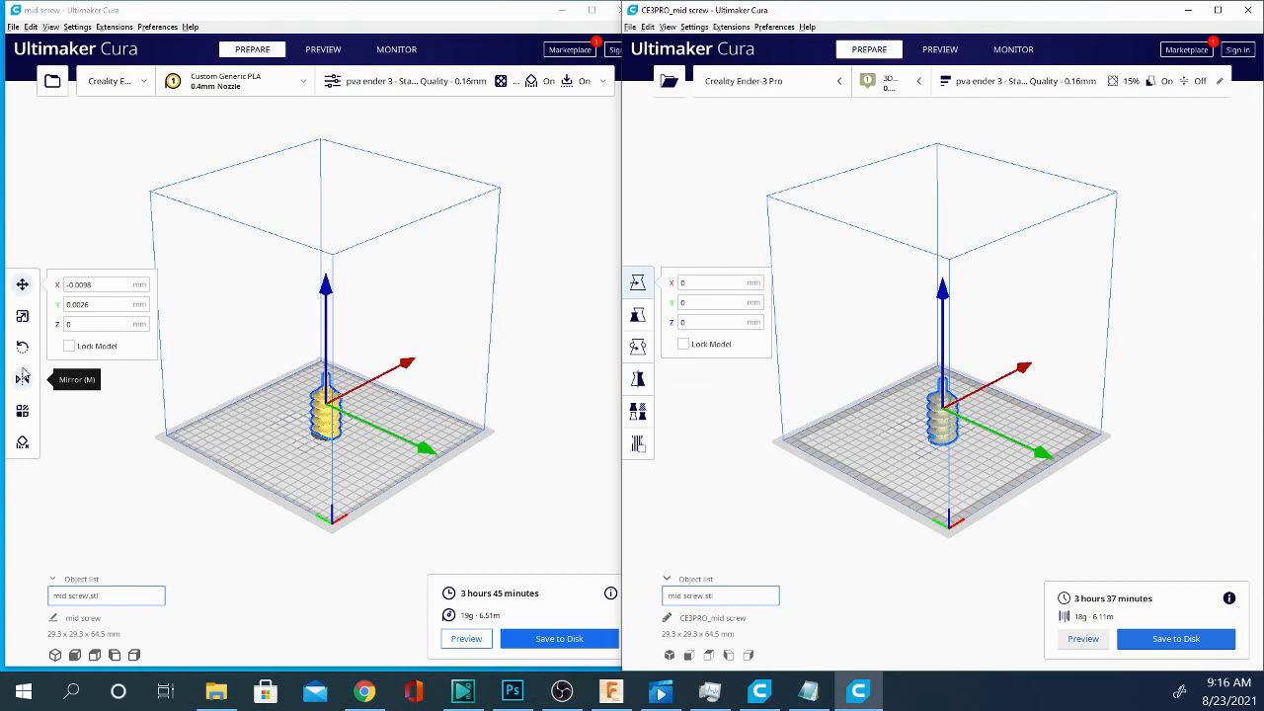
pyautogui.moveTo(30, 422)
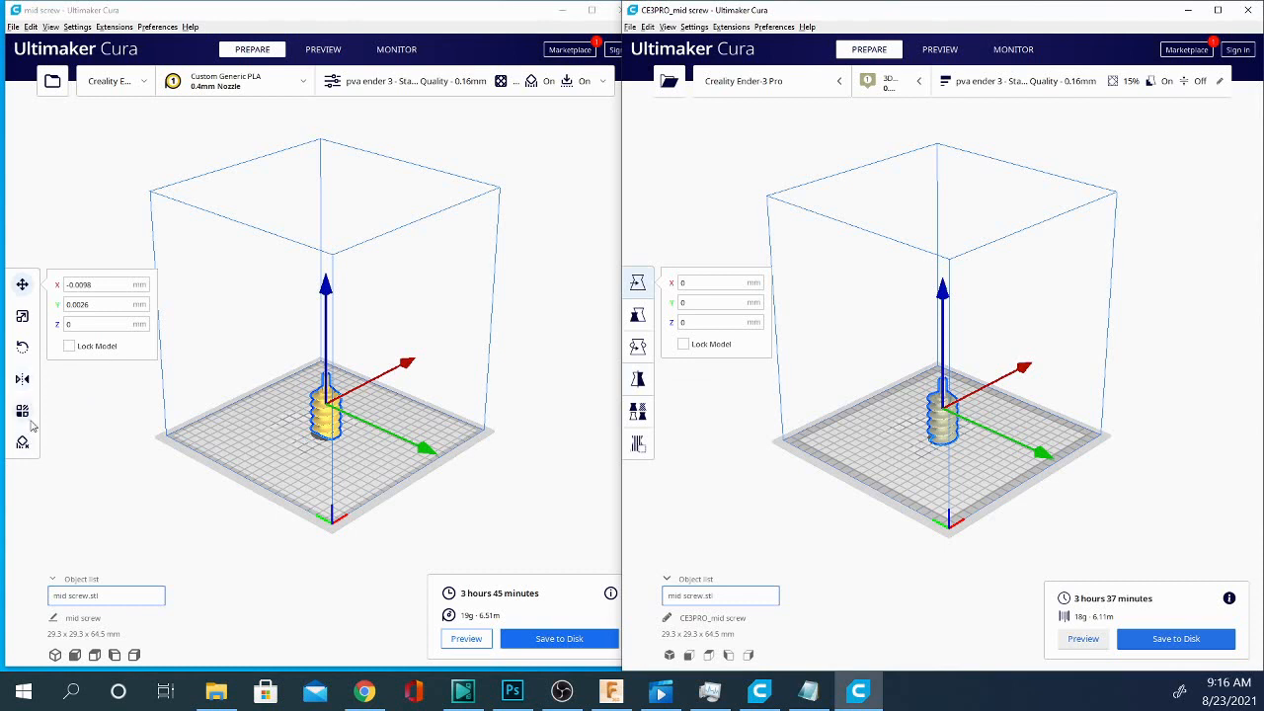
pyautogui.moveTo(21, 410)
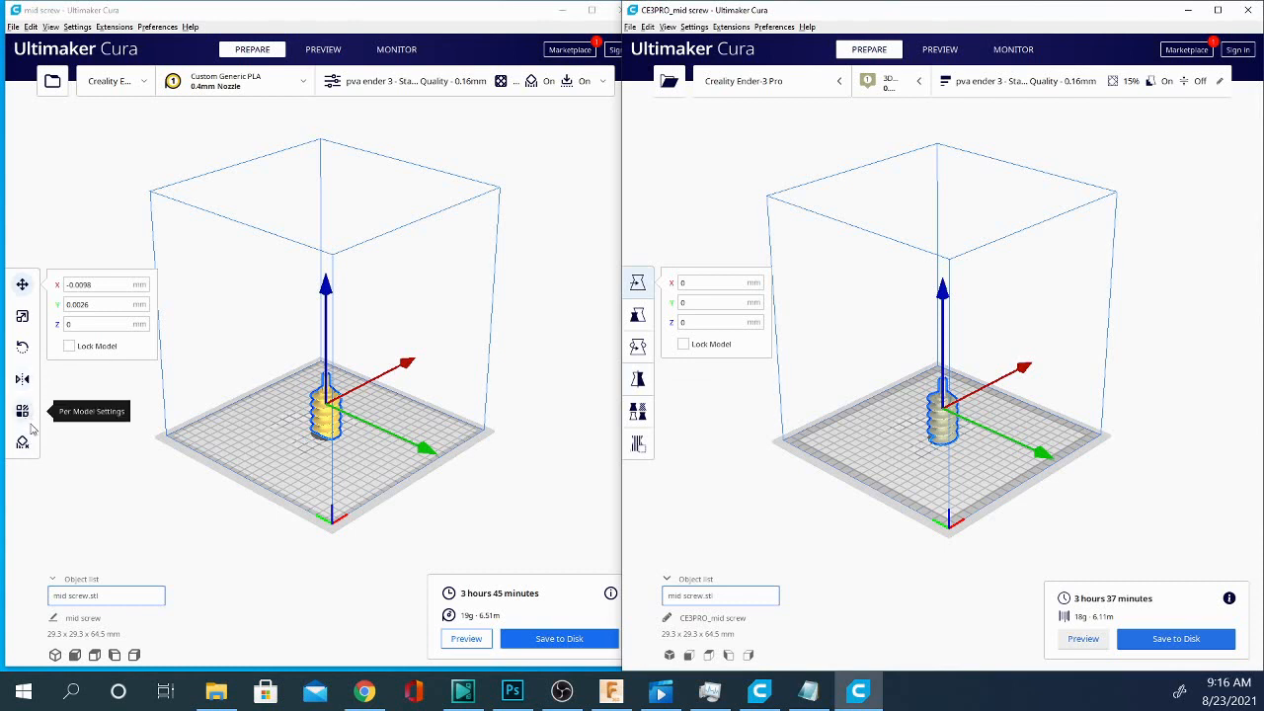
pyautogui.moveTo(510, 434)
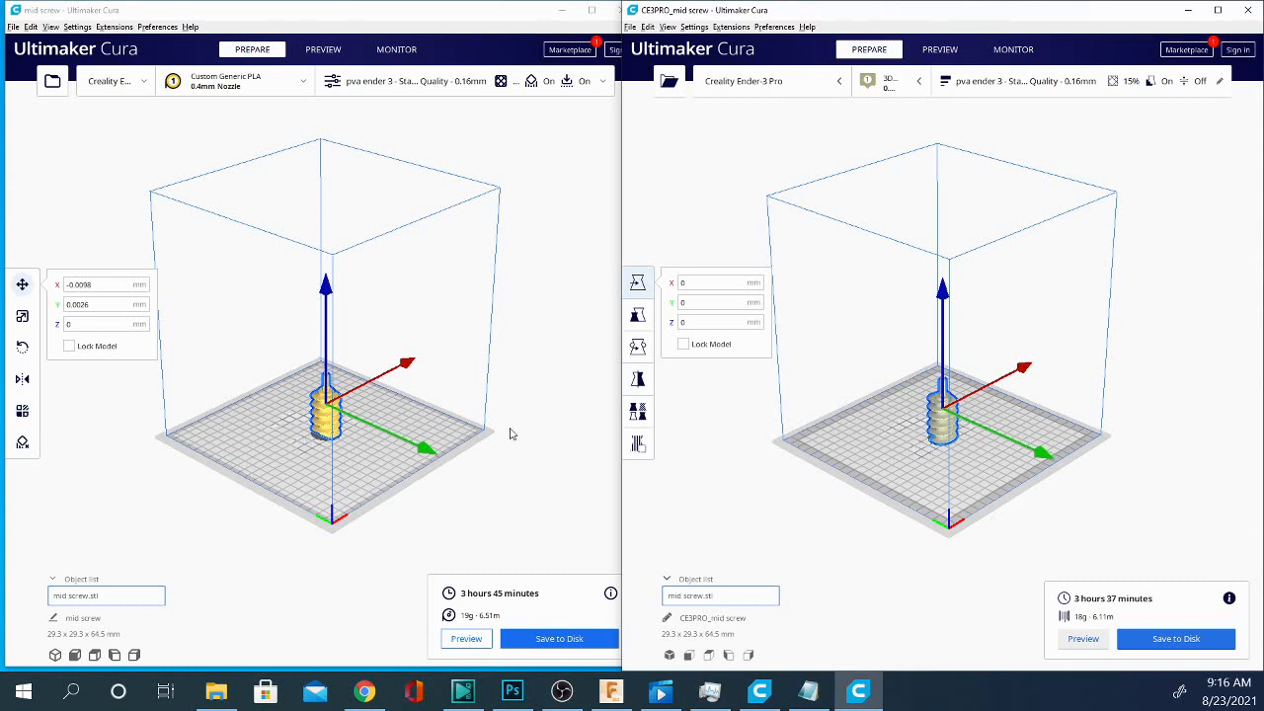
pyautogui.moveTo(636, 411)
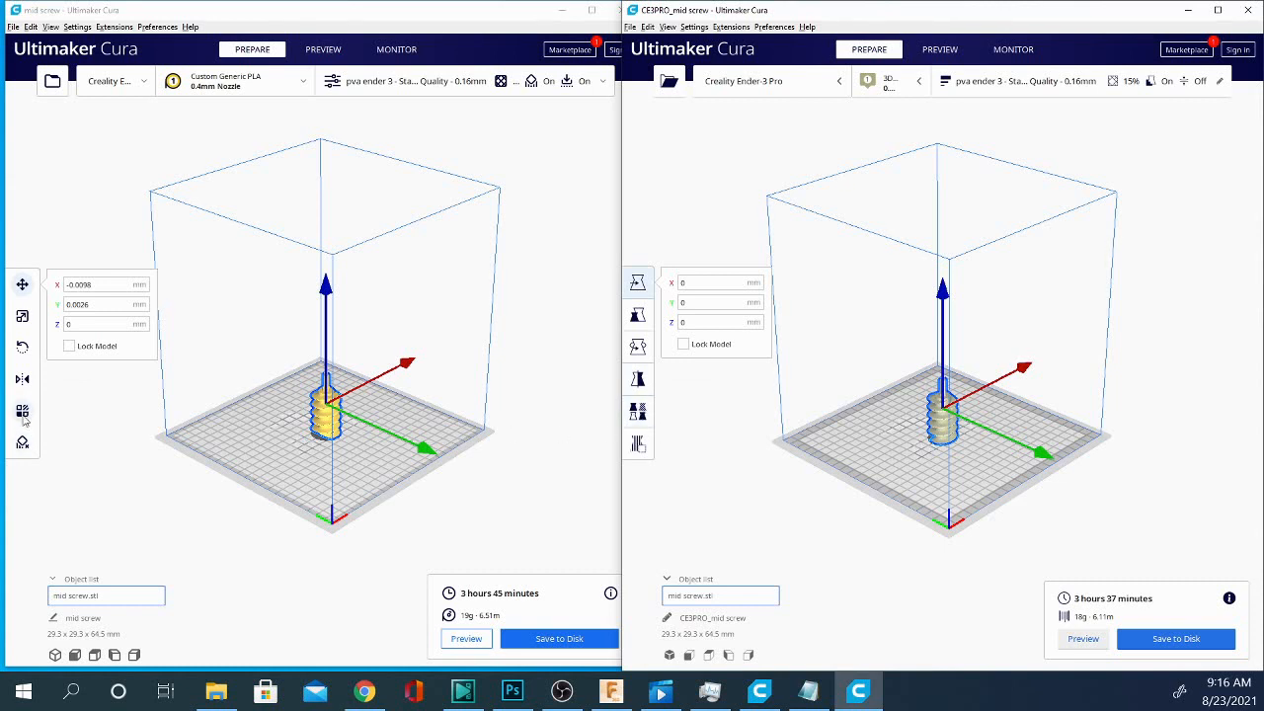
pyautogui.moveTo(636, 413)
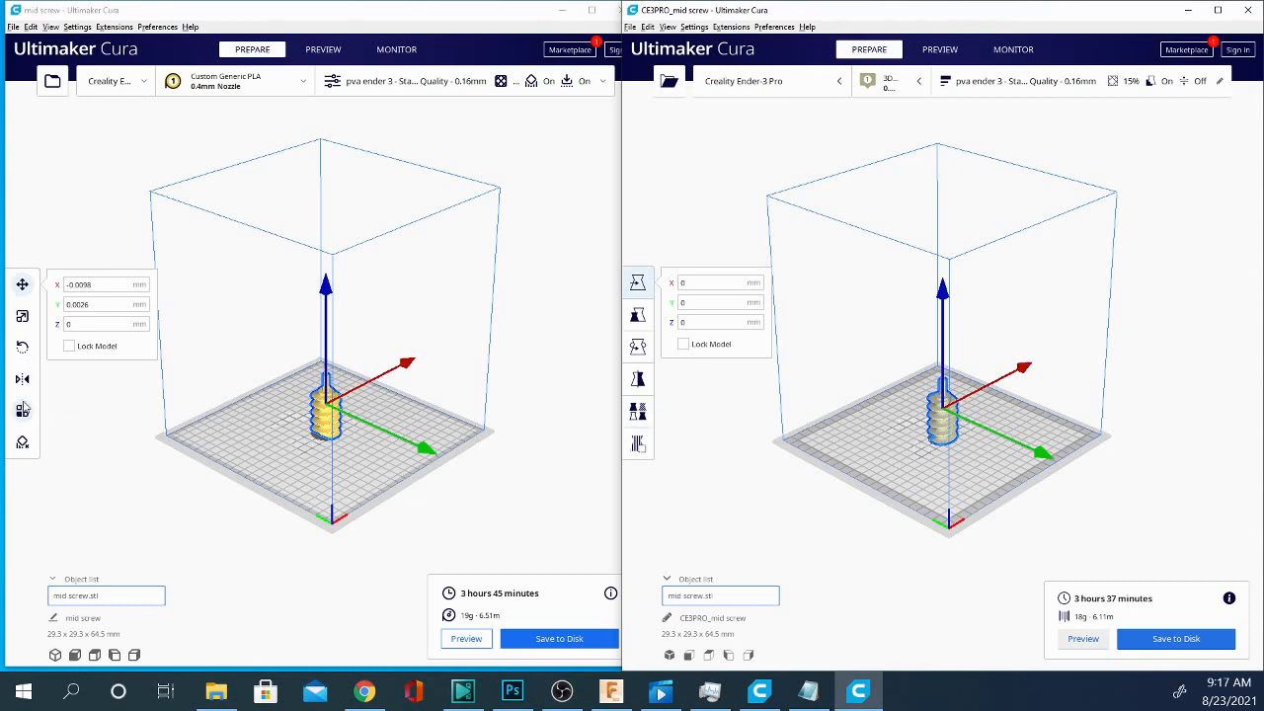
pyautogui.moveTo(22, 409)
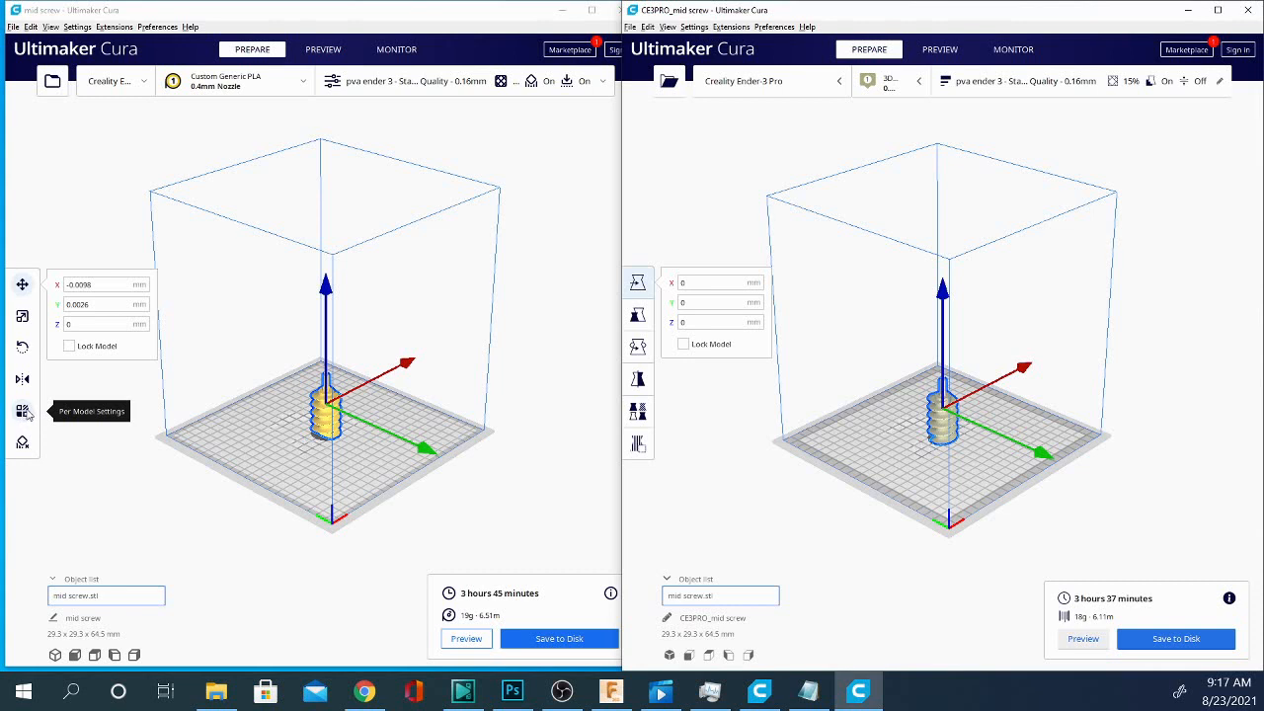
pyautogui.moveTo(182, 561)
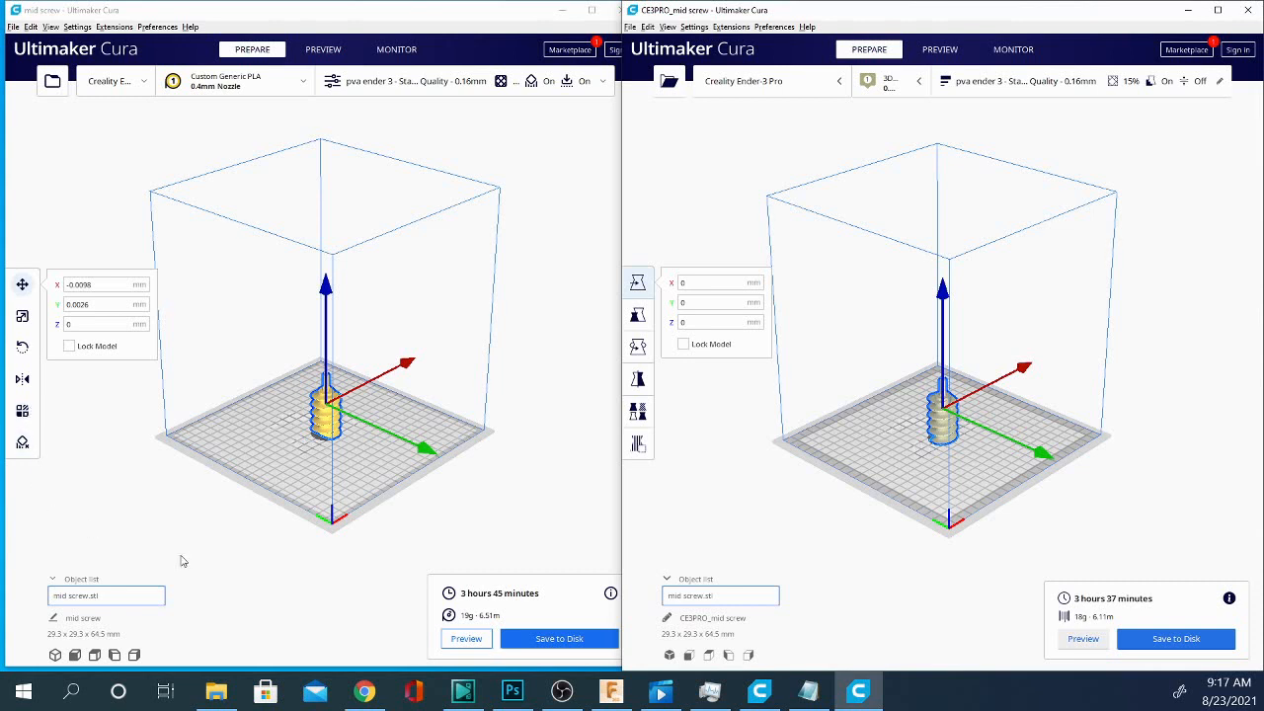
pyautogui.moveTo(637, 444)
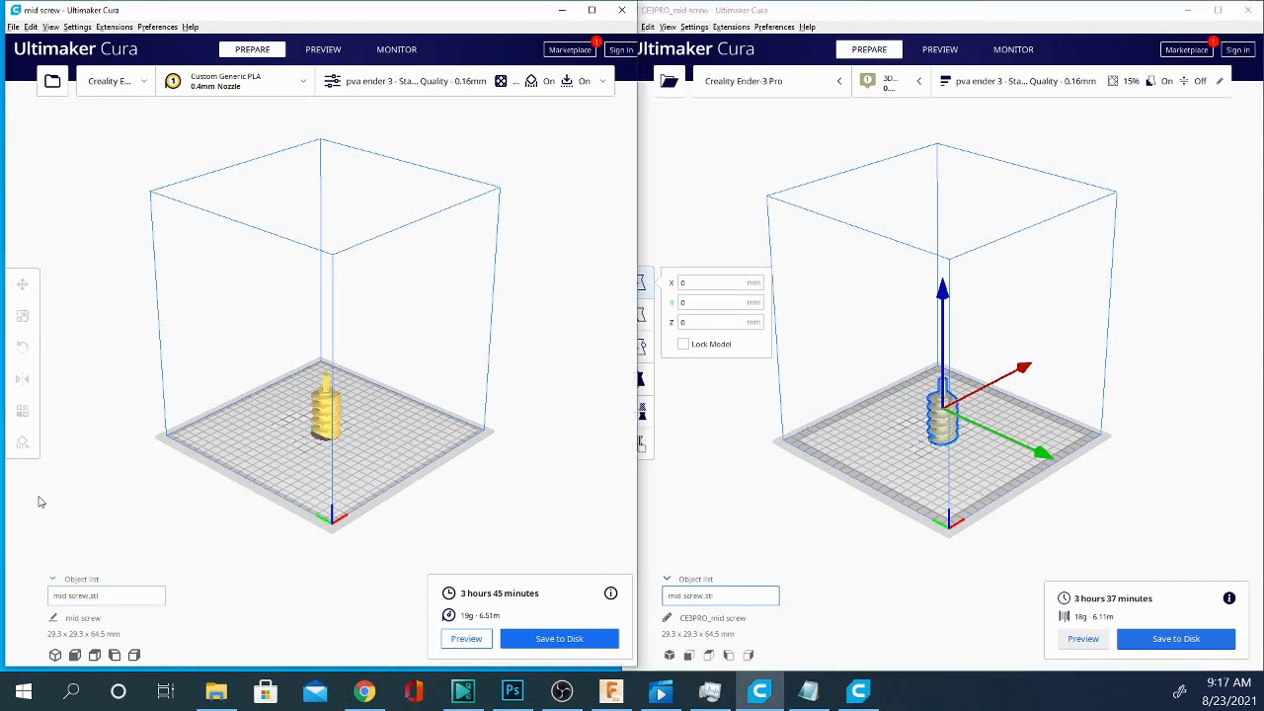
# Select the screw model, then toggle the left window's material and nozzle options, dismissing the material brand list.
pyautogui.click(325, 414)
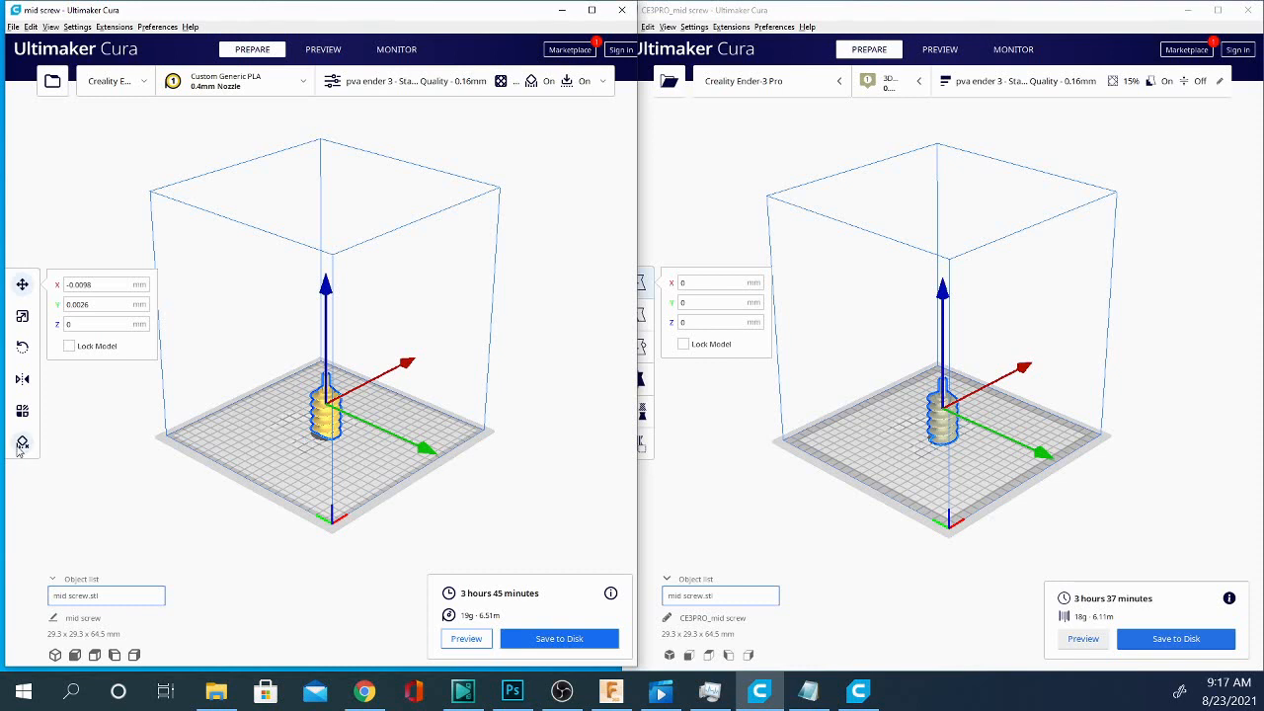
pyautogui.moveTo(22, 442)
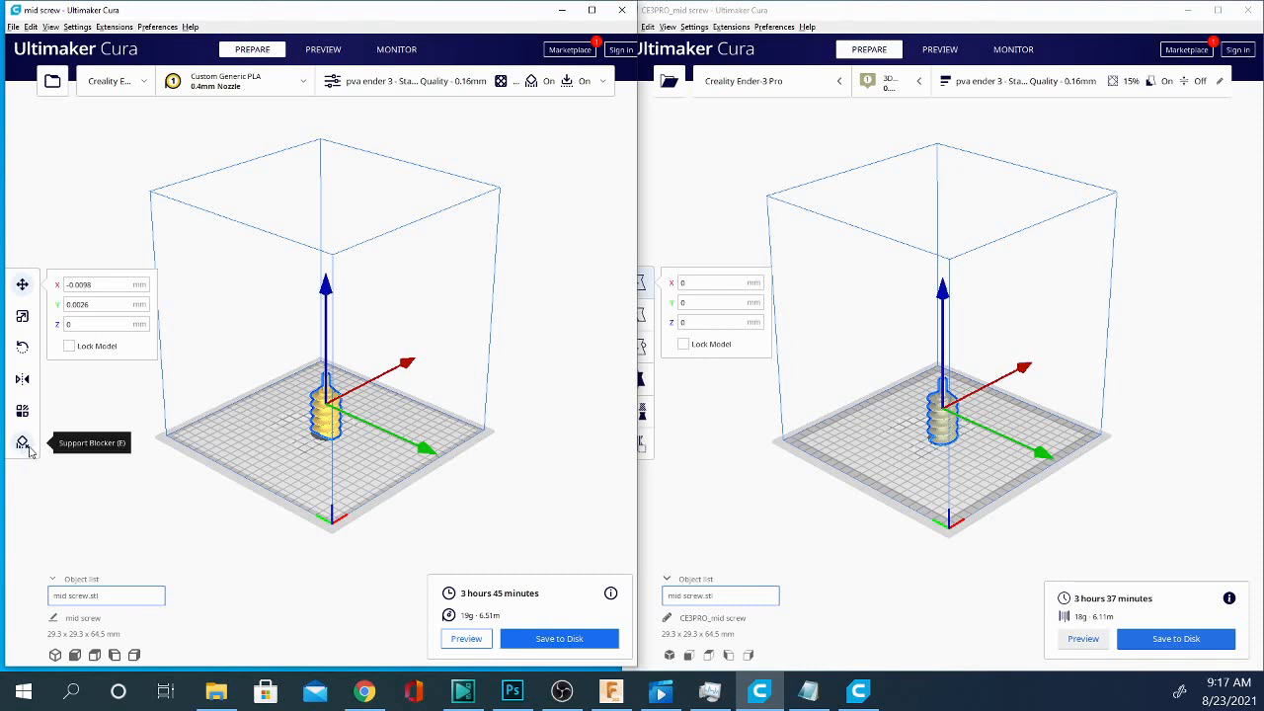
pyautogui.moveTo(24, 445)
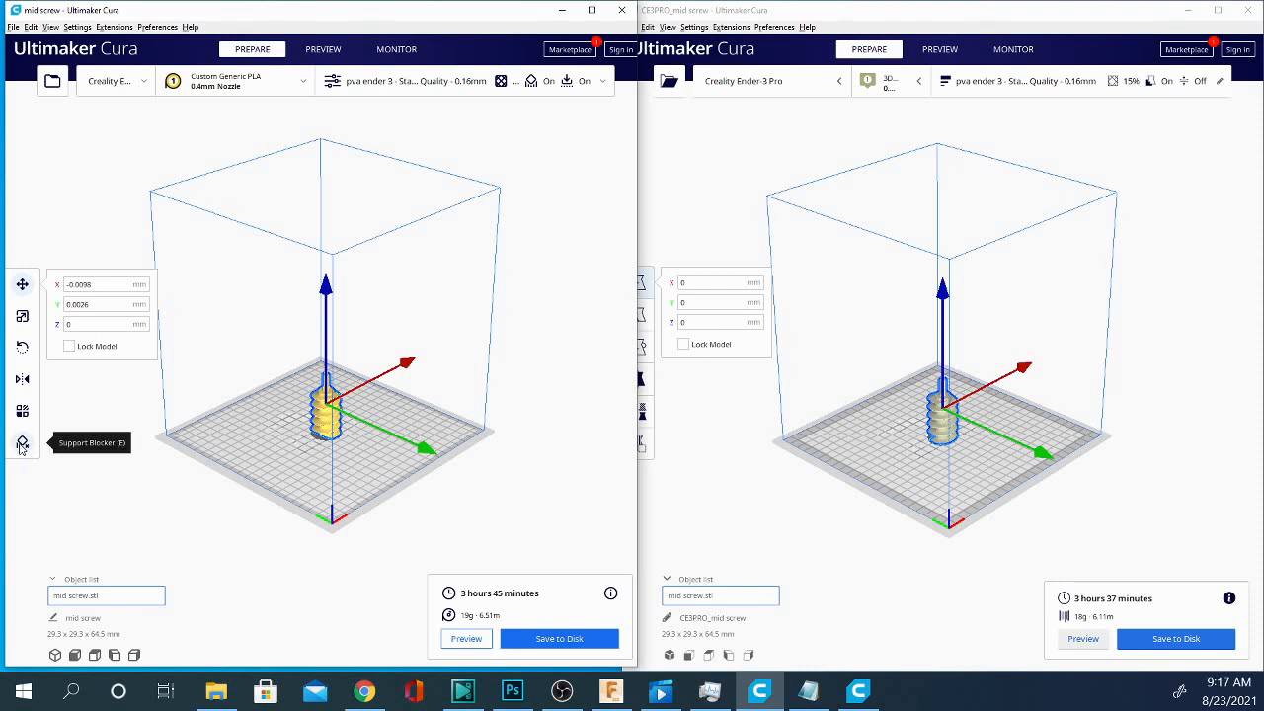
pyautogui.moveTo(543, 114)
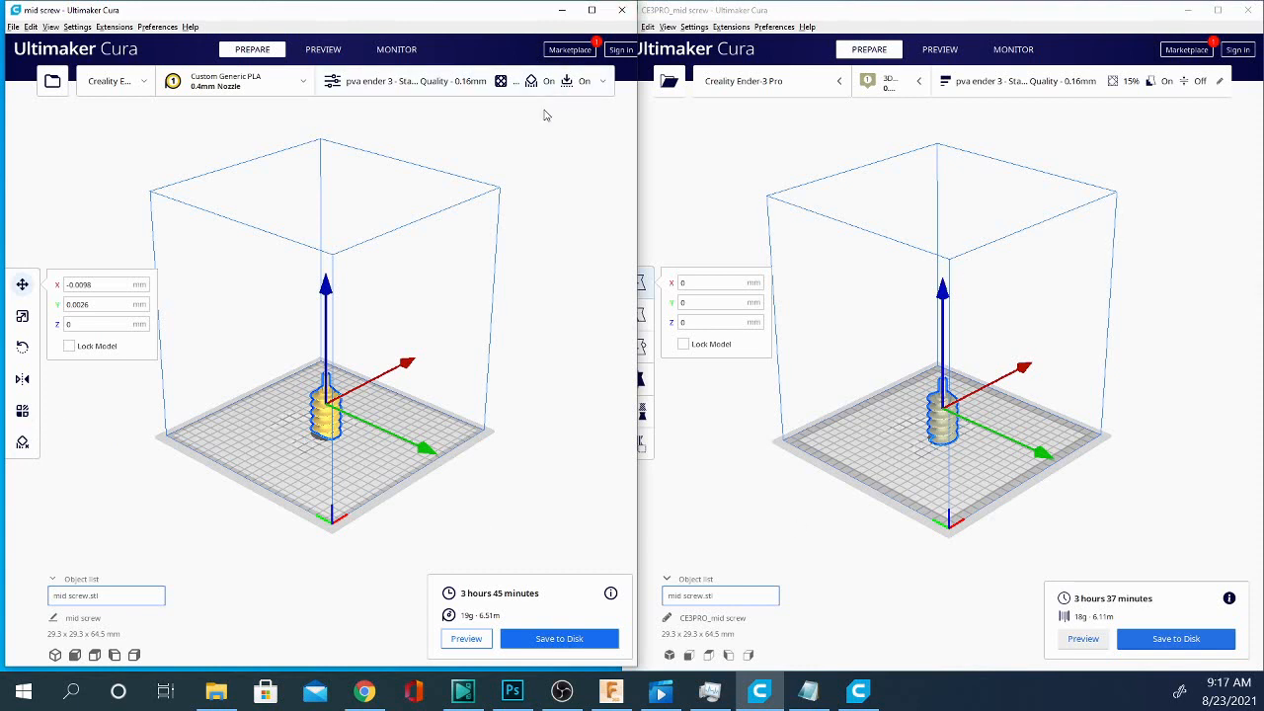
pyautogui.moveTo(537, 93)
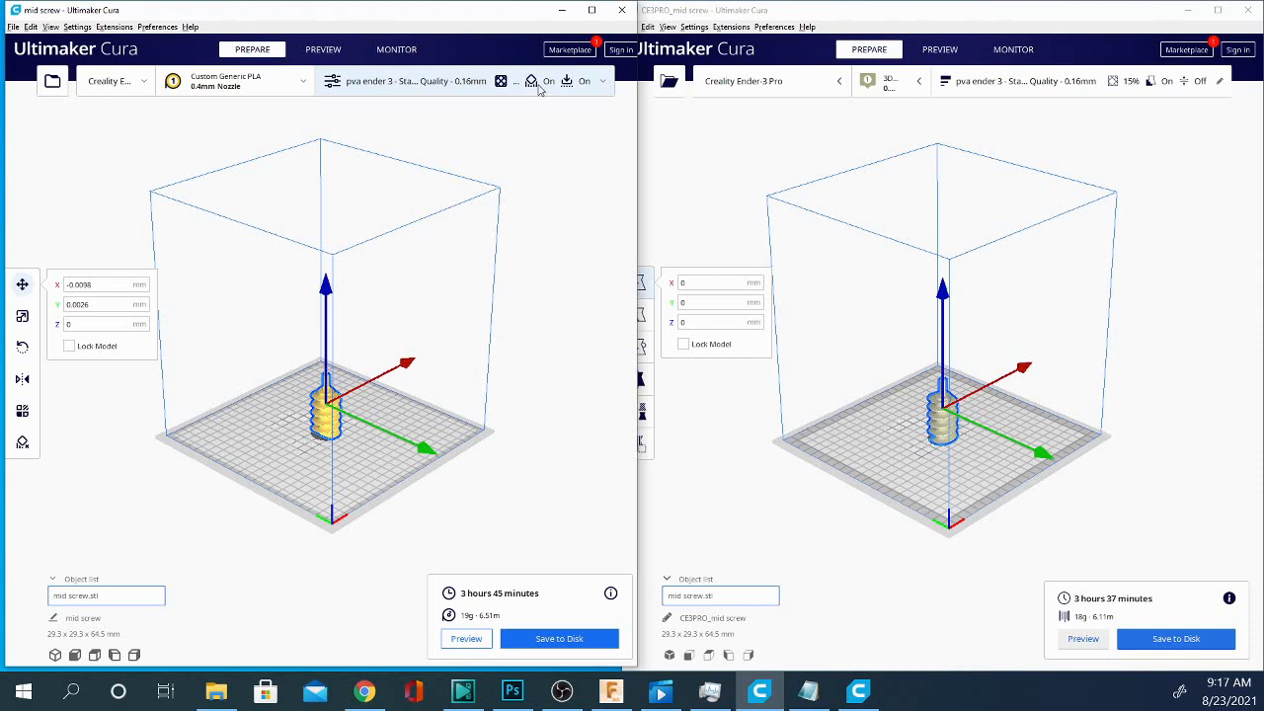
pyautogui.moveTo(539, 91)
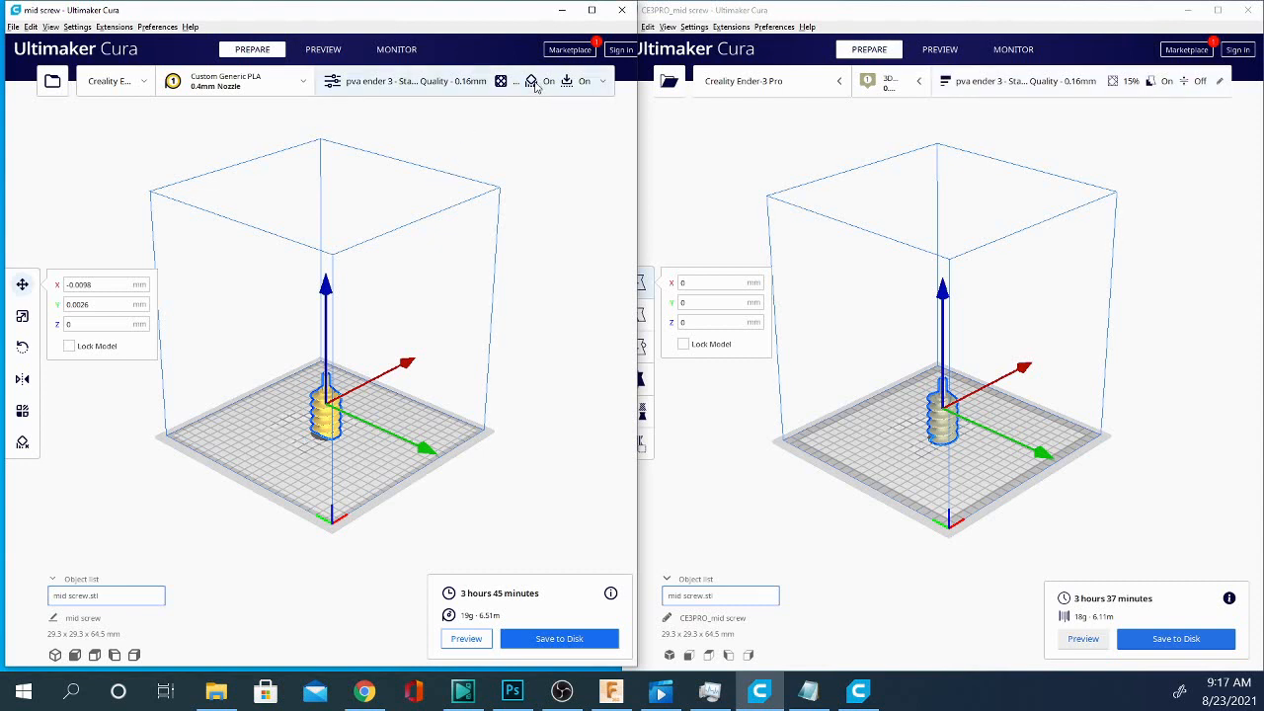
pyautogui.moveTo(577, 87)
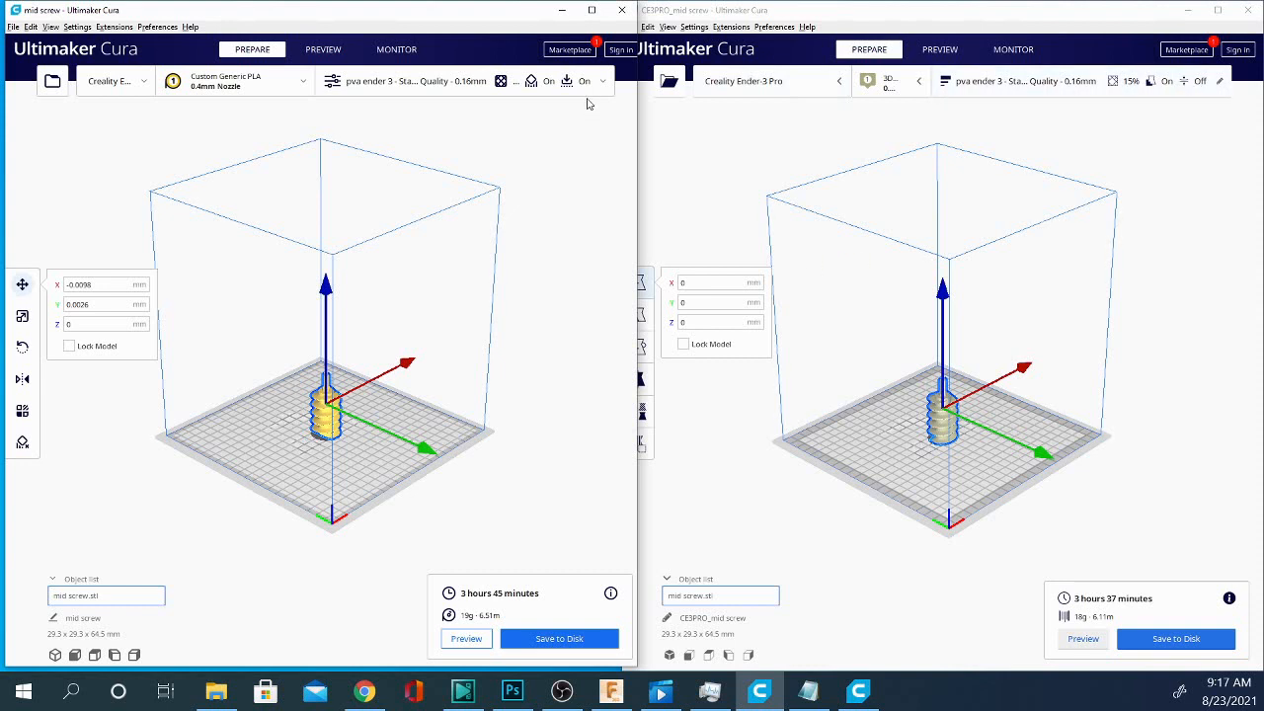
pyautogui.moveTo(521, 197)
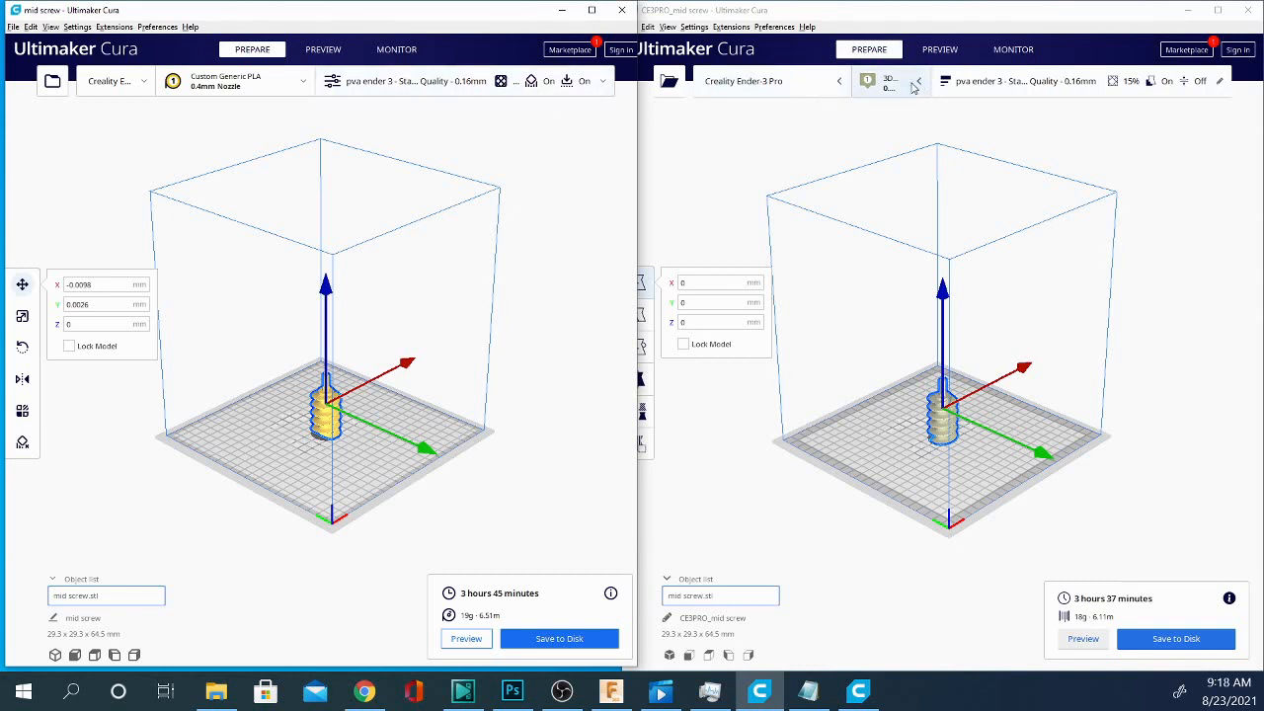
pyautogui.moveTo(588, 115)
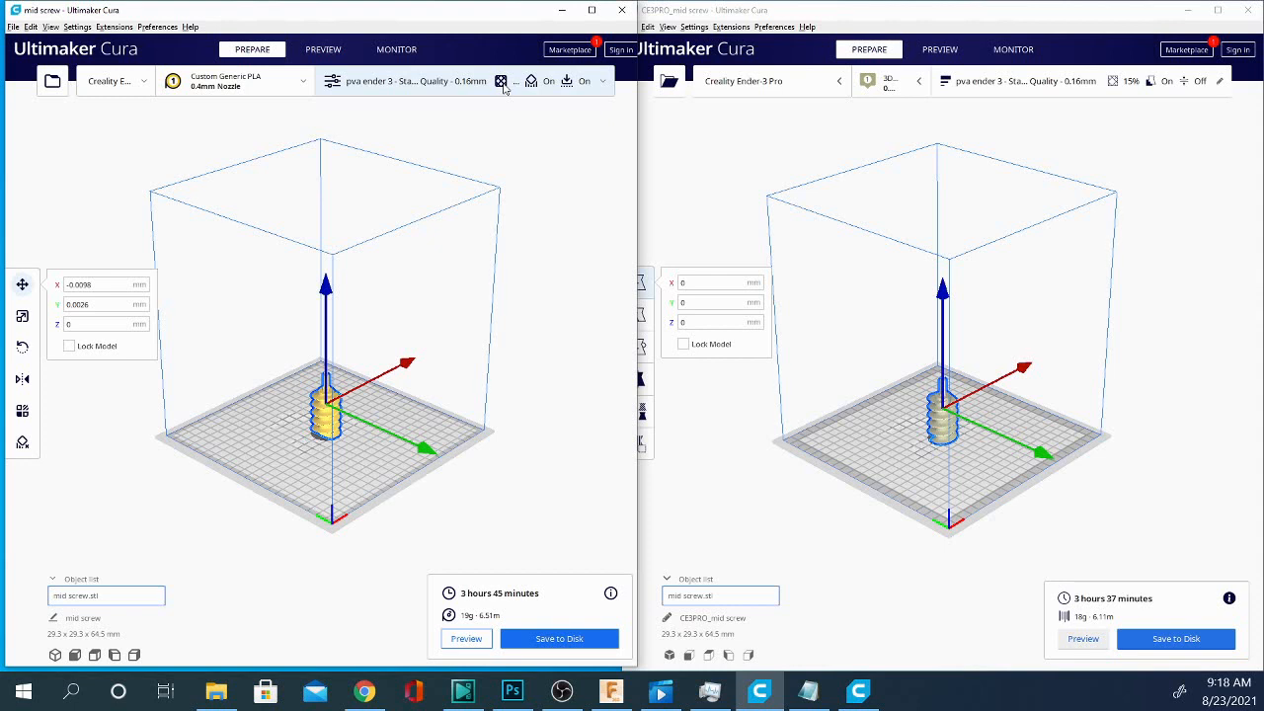
pyautogui.moveTo(535, 89)
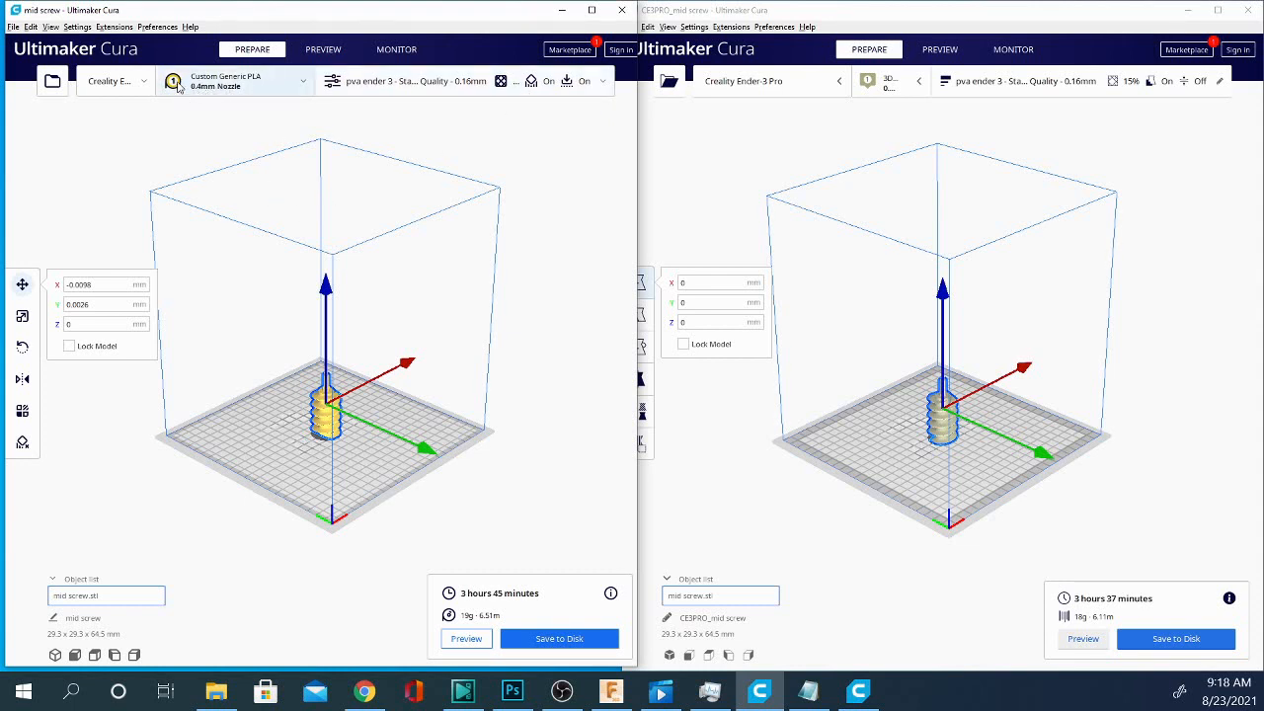
pyautogui.click(235, 79)
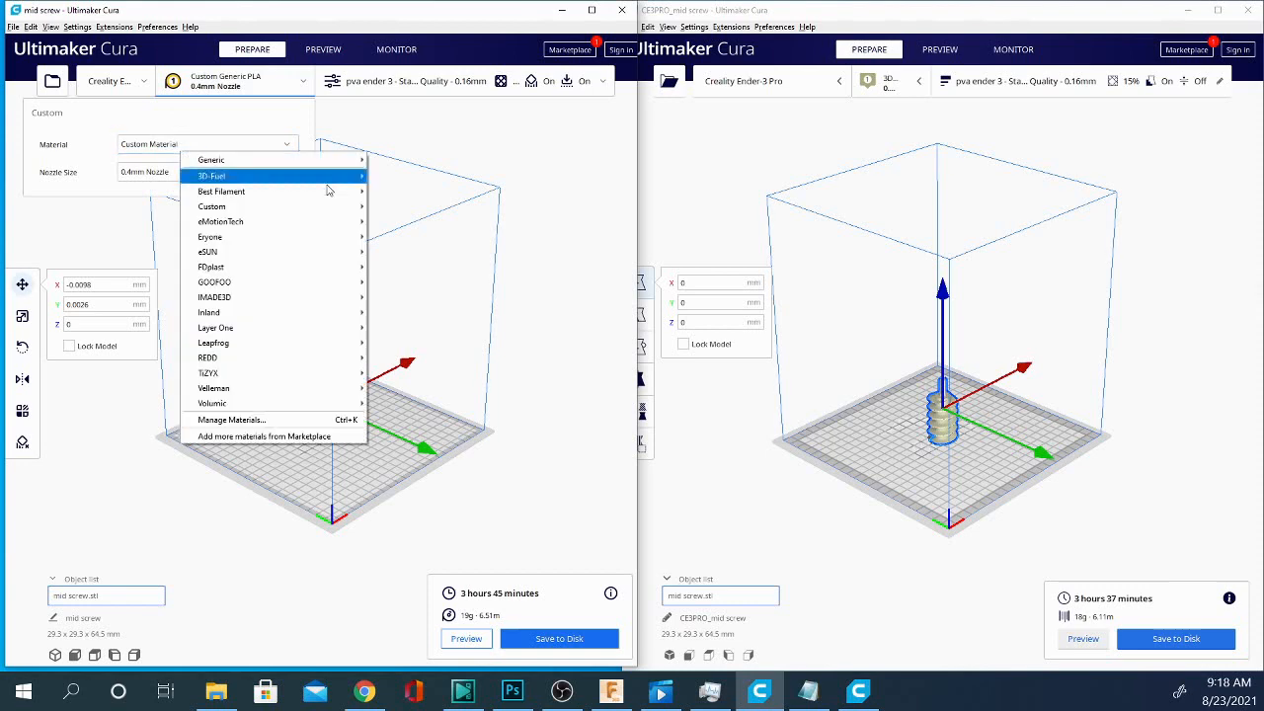
pyautogui.moveTo(292, 371)
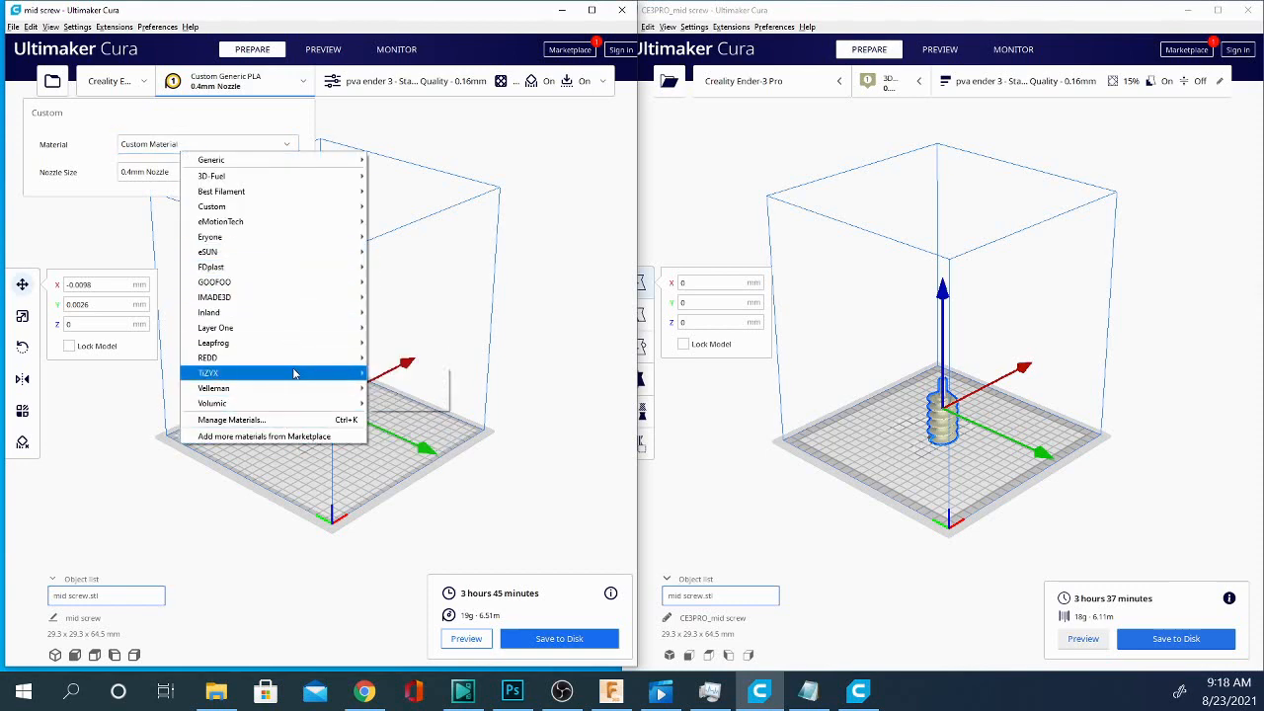
pyautogui.click(478, 409)
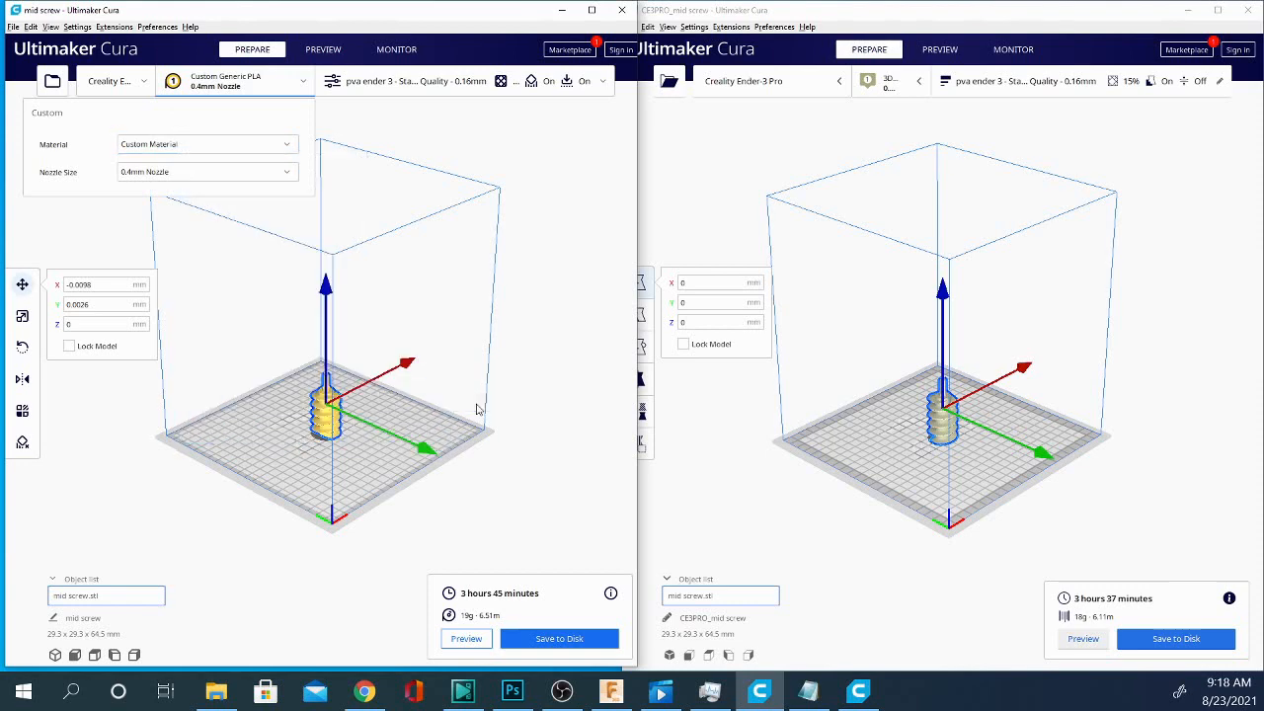
pyautogui.click(201, 142)
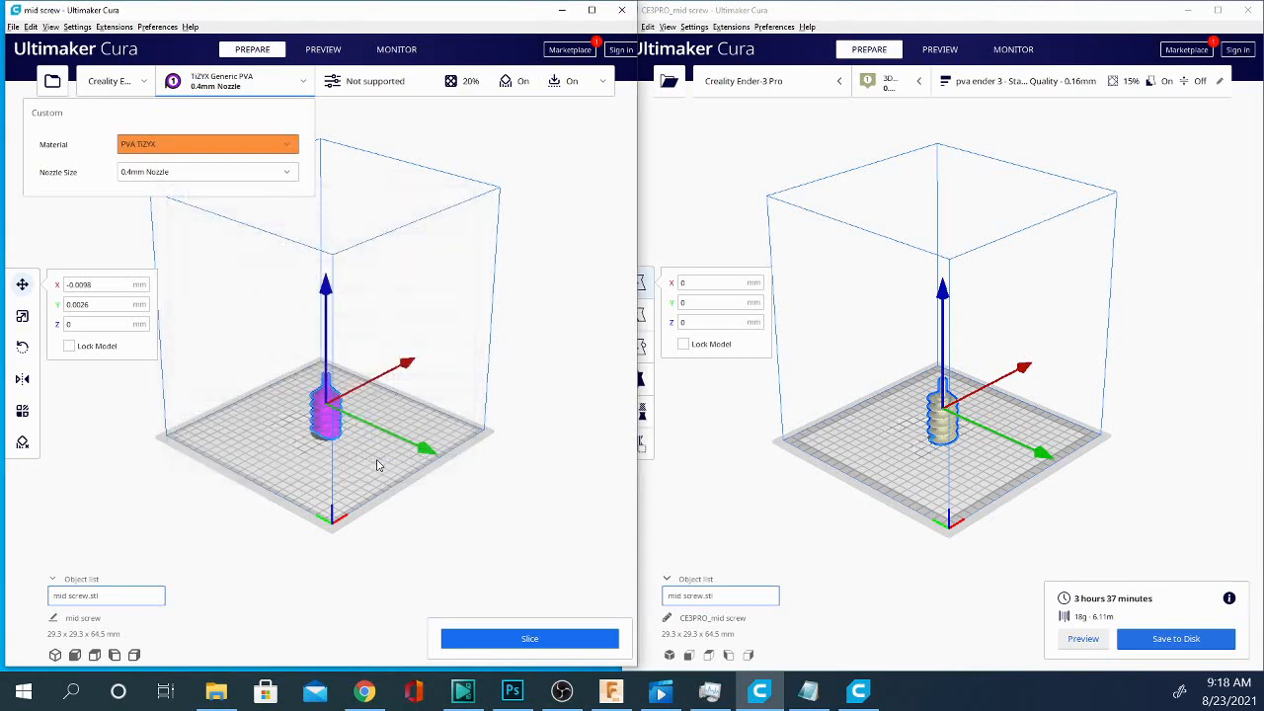
pyautogui.moveTo(187, 67)
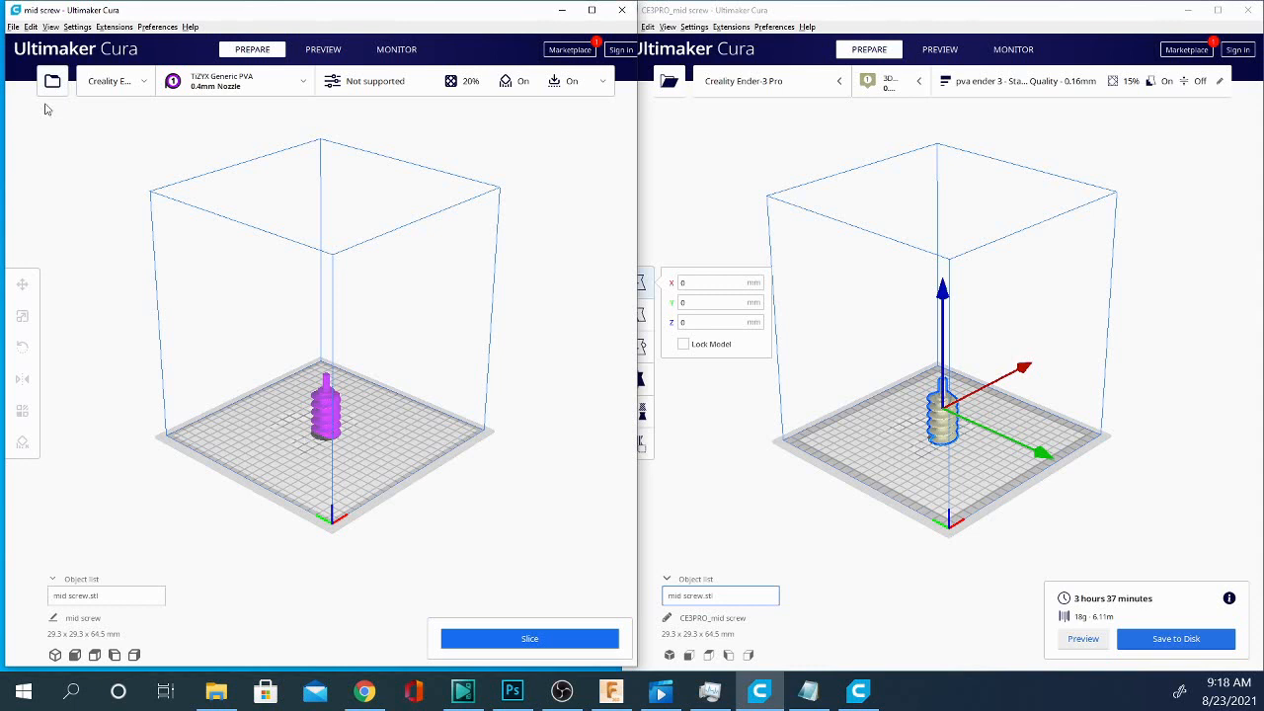
pyautogui.moveTo(196, 261)
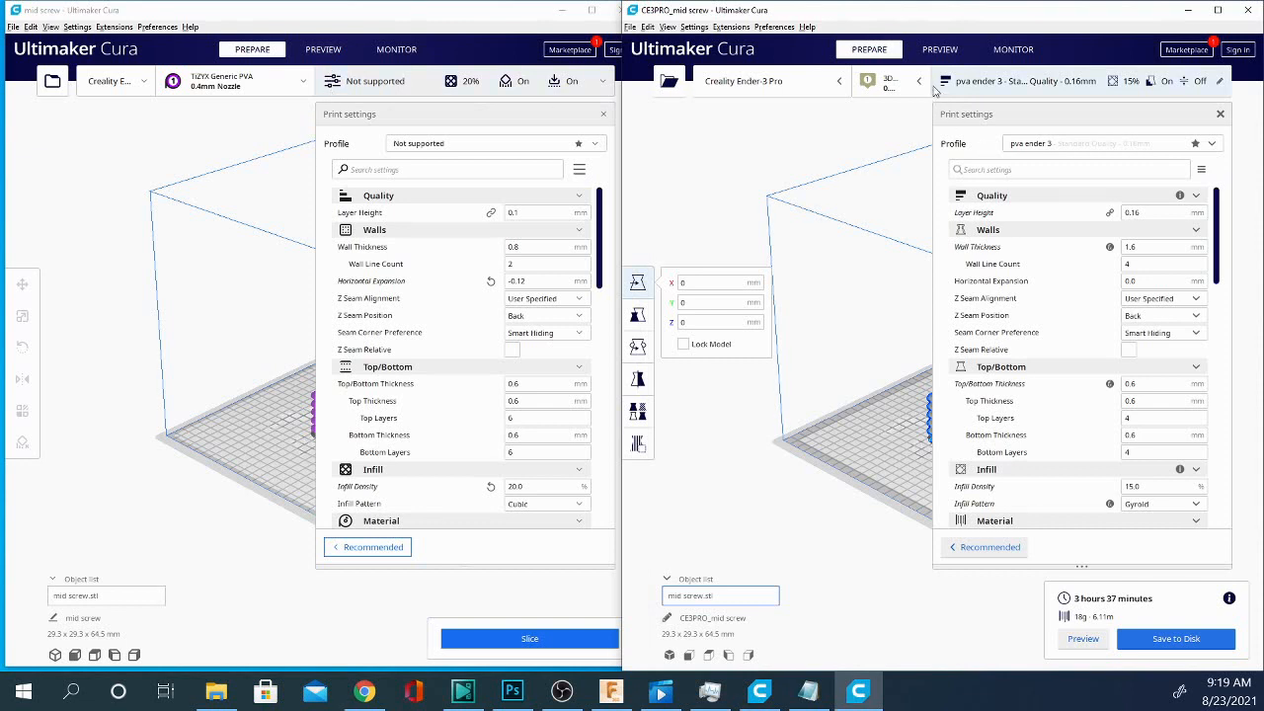
pyautogui.moveTo(944, 87)
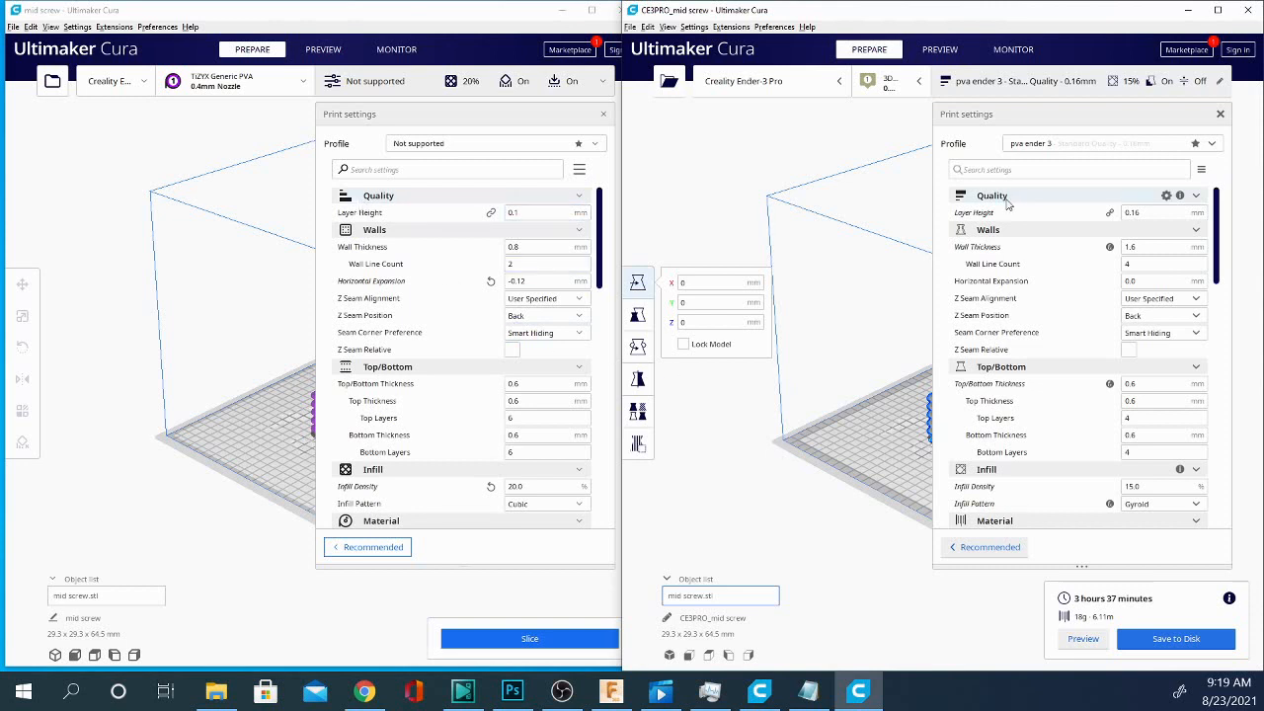
pyautogui.moveTo(963, 202)
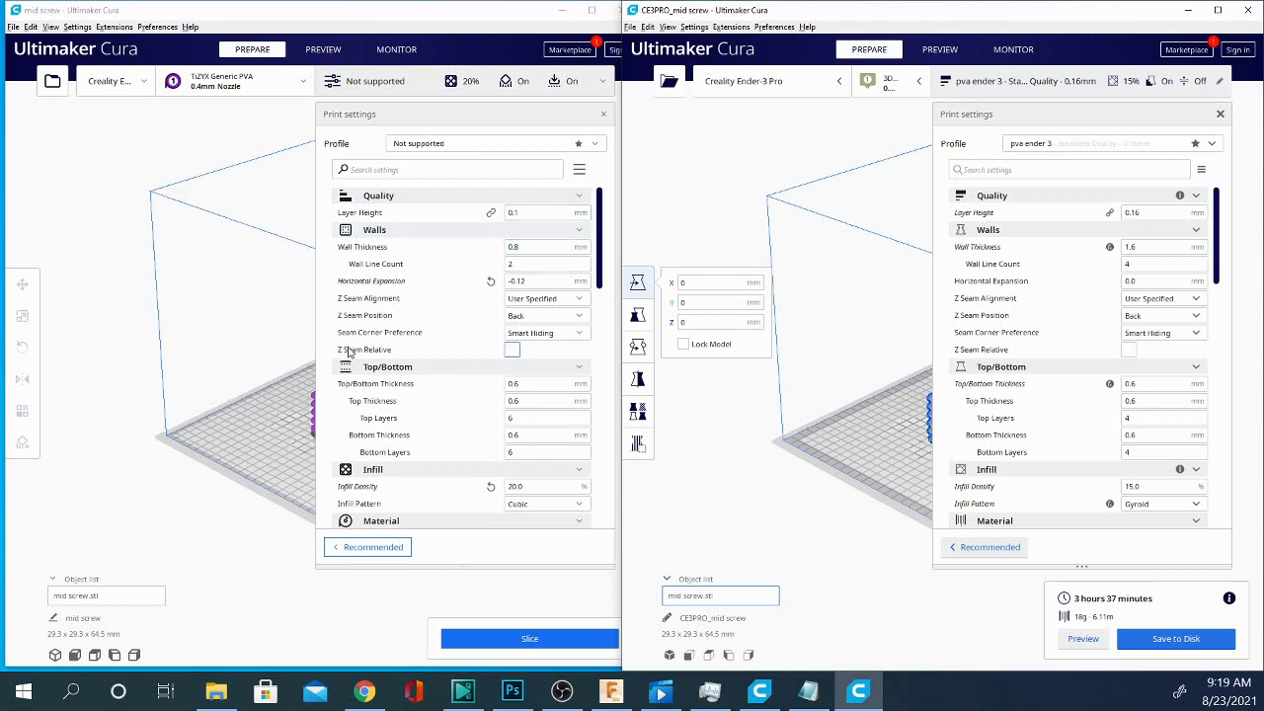
pyautogui.moveTo(387, 365)
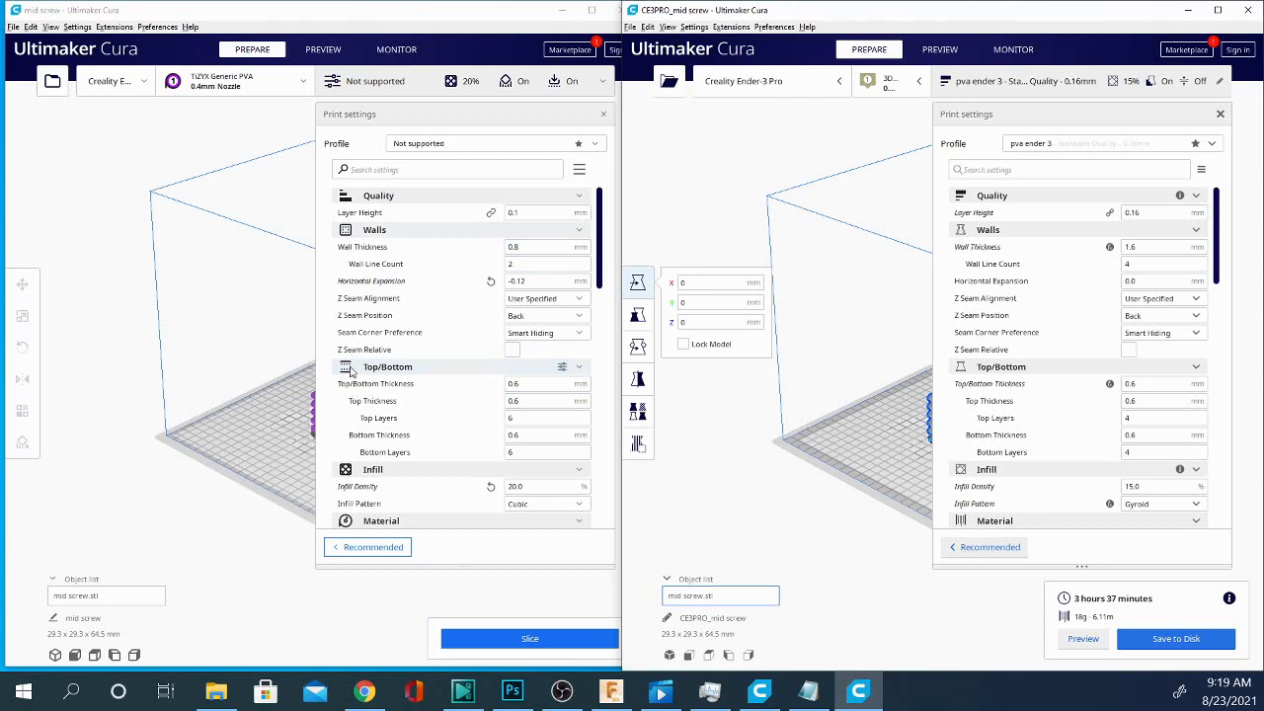
# Scroll both Custom settings lists down through Speed, Travel and Cooling to Support.
pyautogui.scroll(-3)
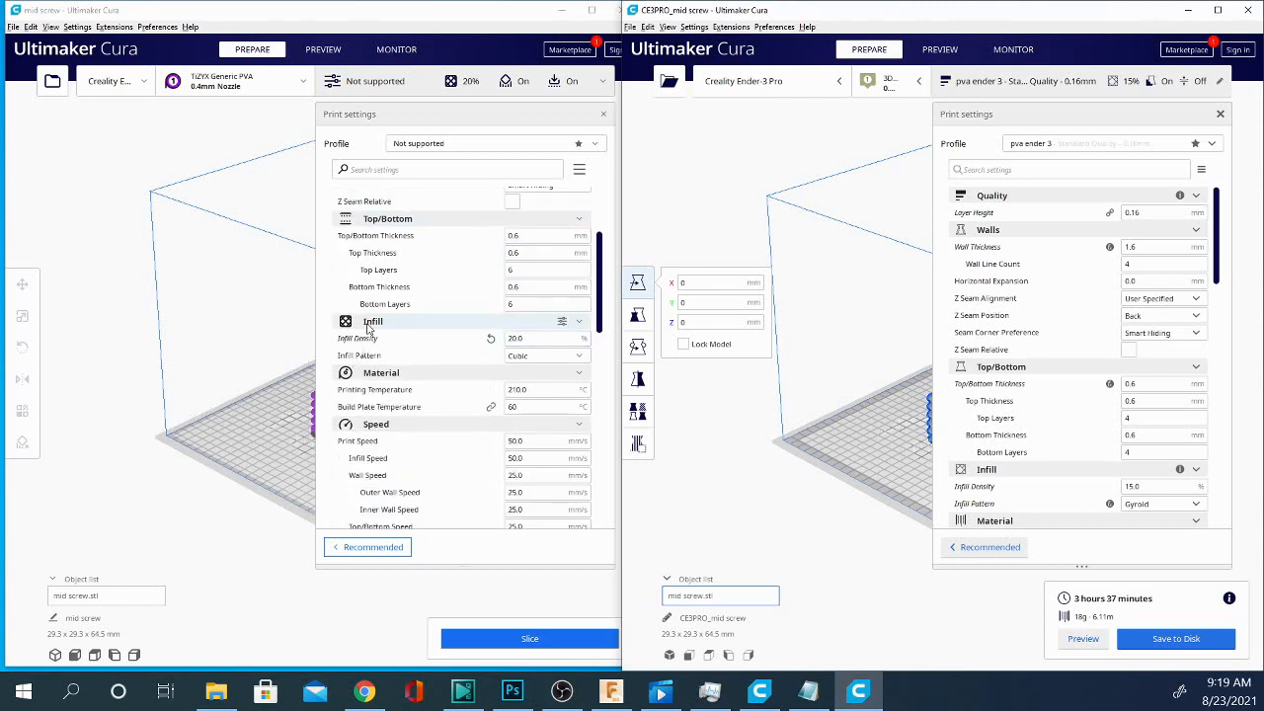
pyautogui.scroll(-3)
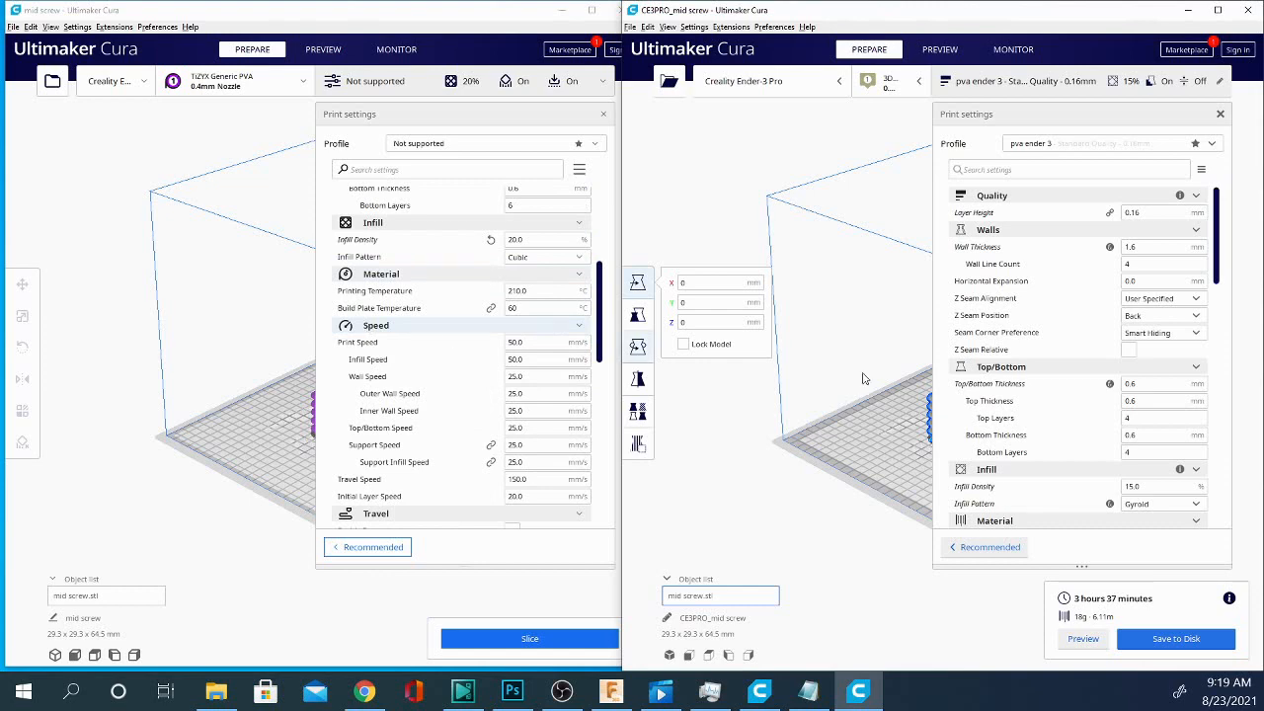
pyautogui.scroll(-3)
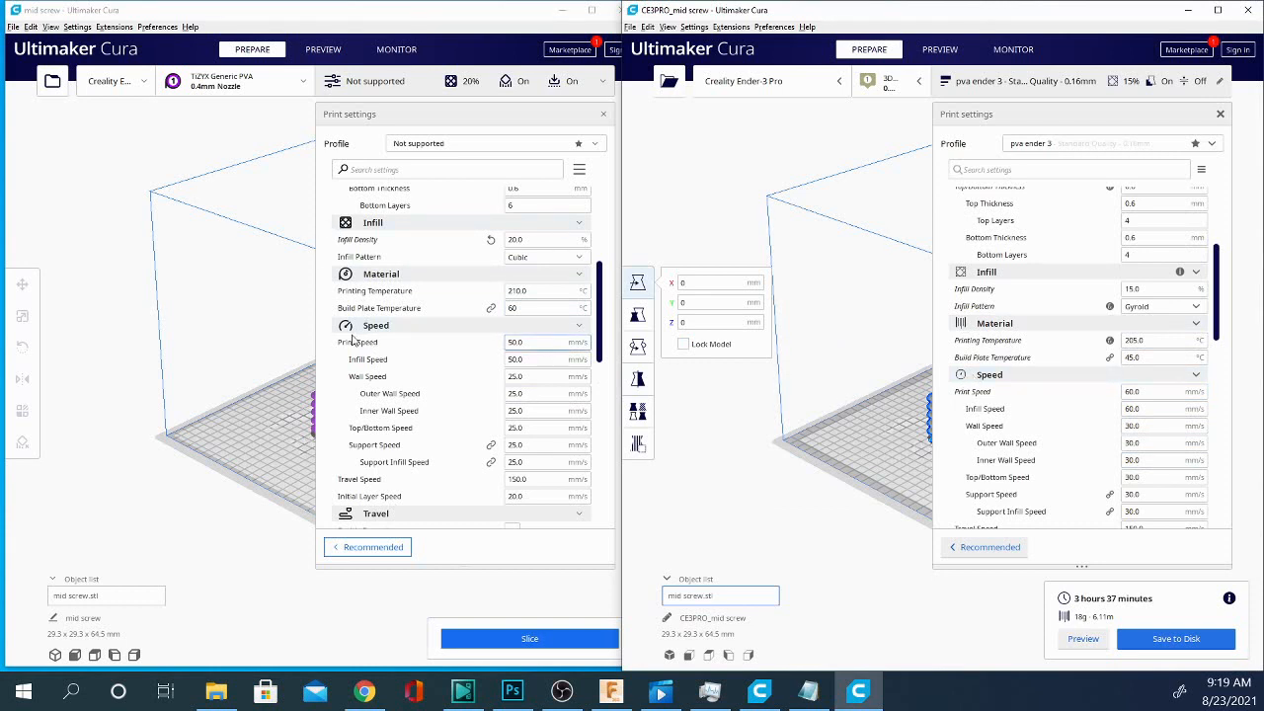
pyautogui.scroll(-3)
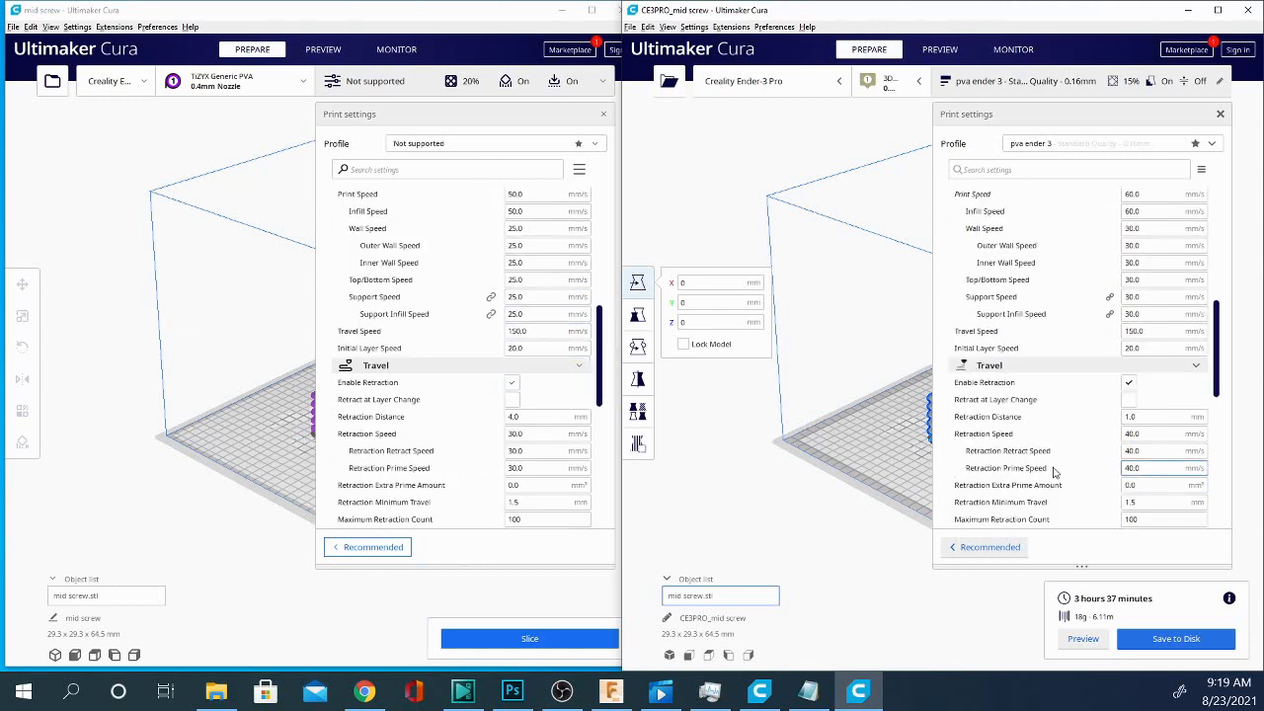
pyautogui.scroll(-3)
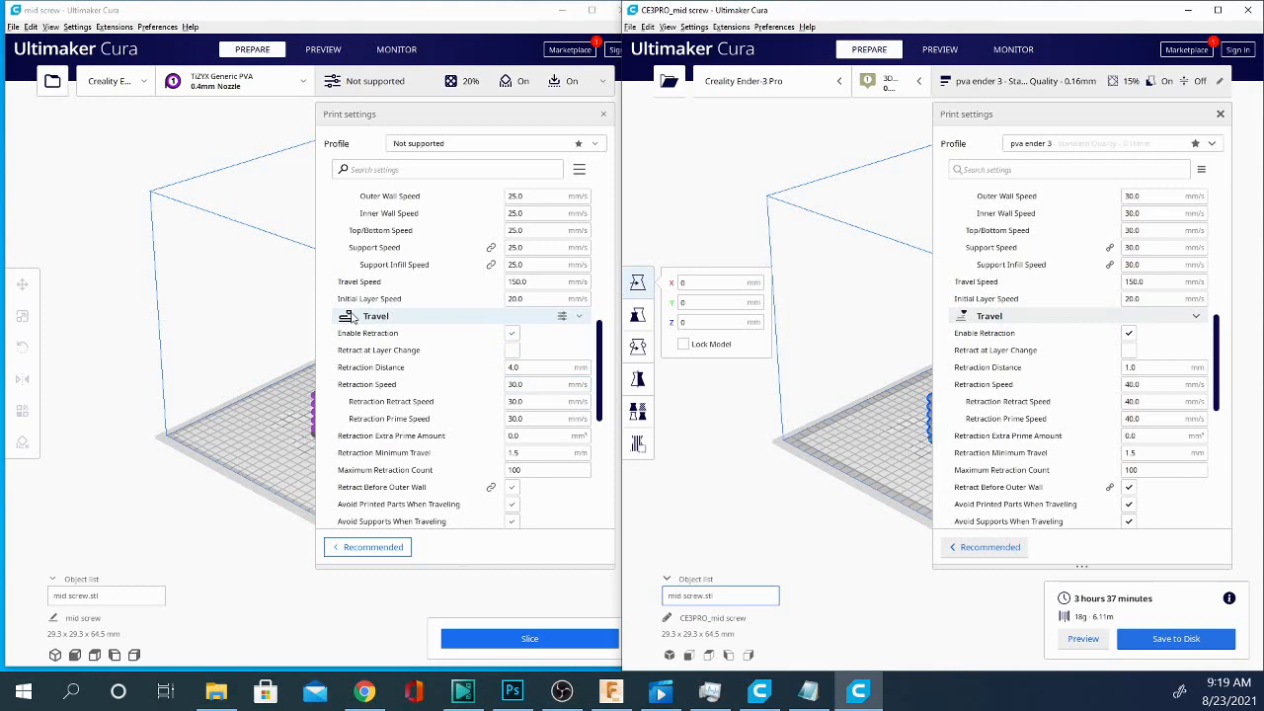
pyautogui.scroll(-3)
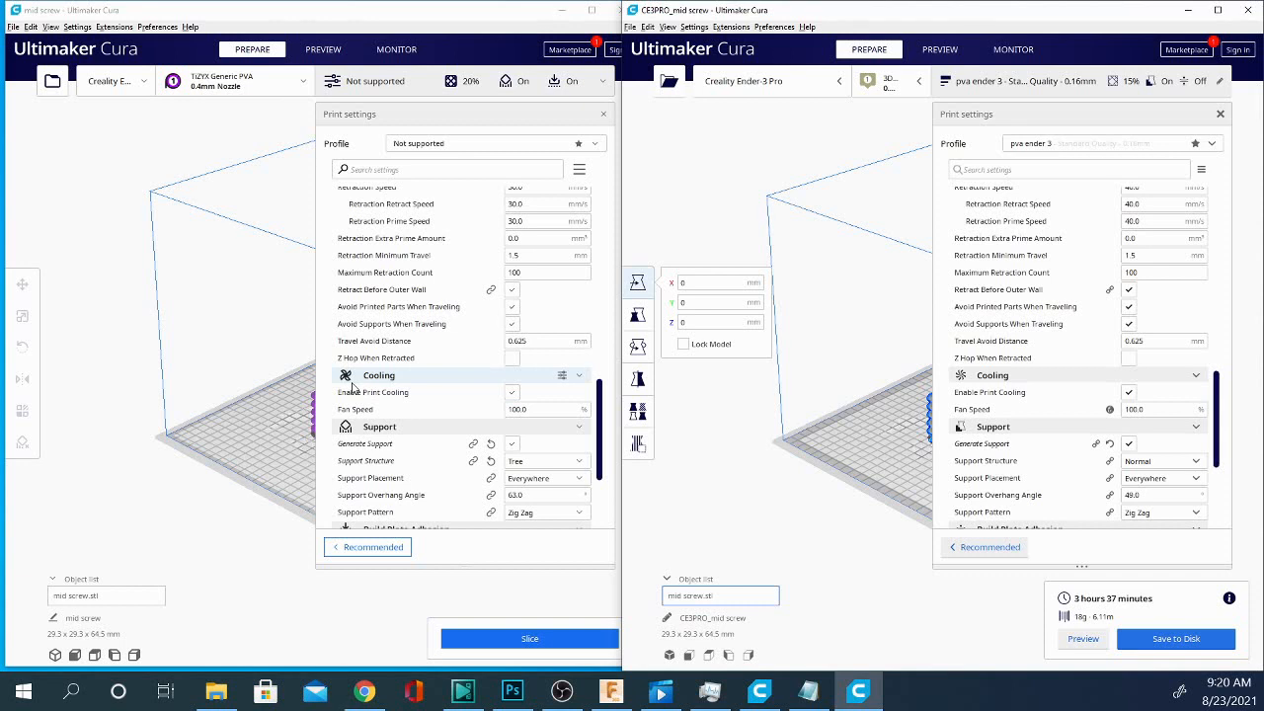
pyautogui.moveTo(971, 383)
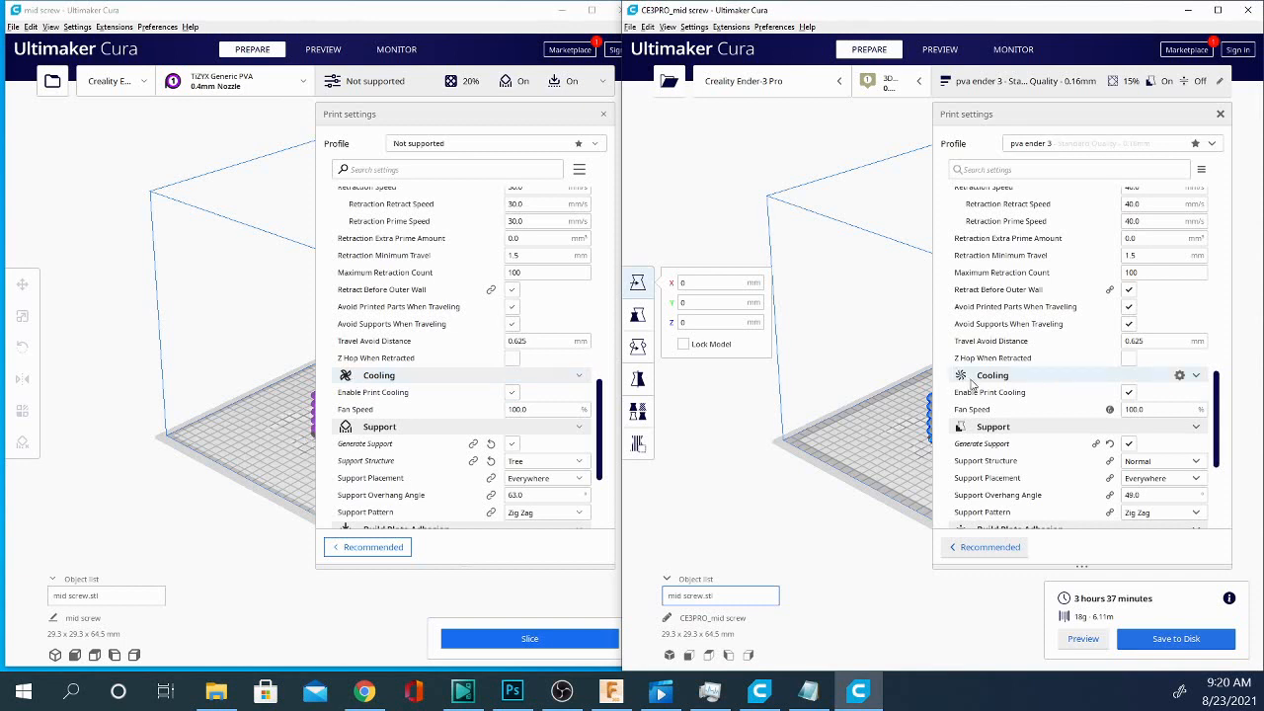
pyautogui.moveTo(842, 476)
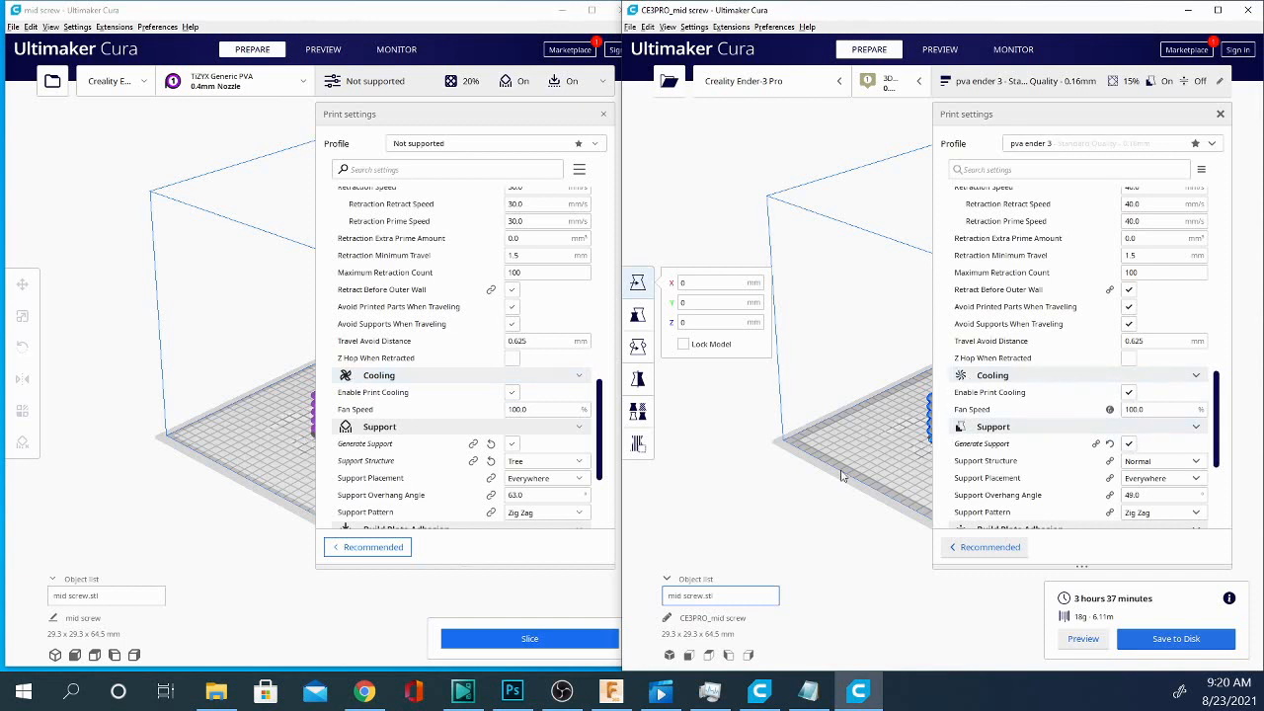
pyautogui.scroll(-3)
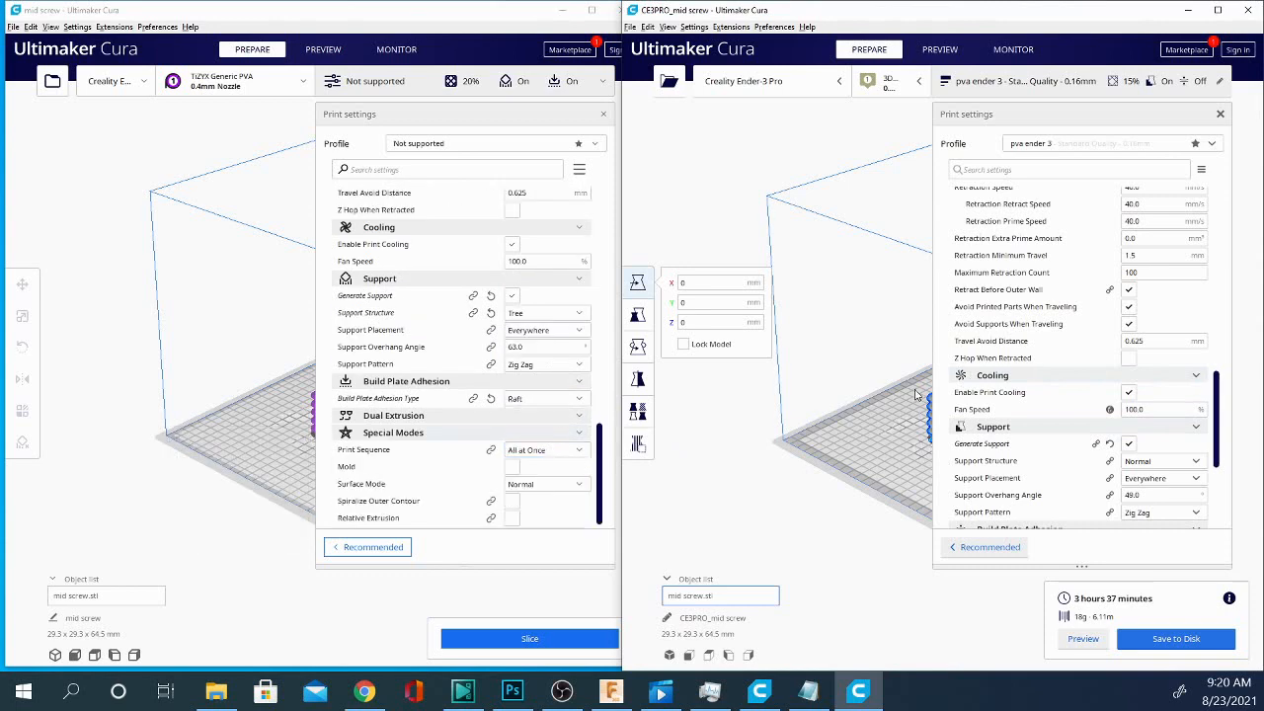
# Scroll both lists to Special Modes and Experimental, then switch the left window to layer preview.
pyautogui.scroll(-3)
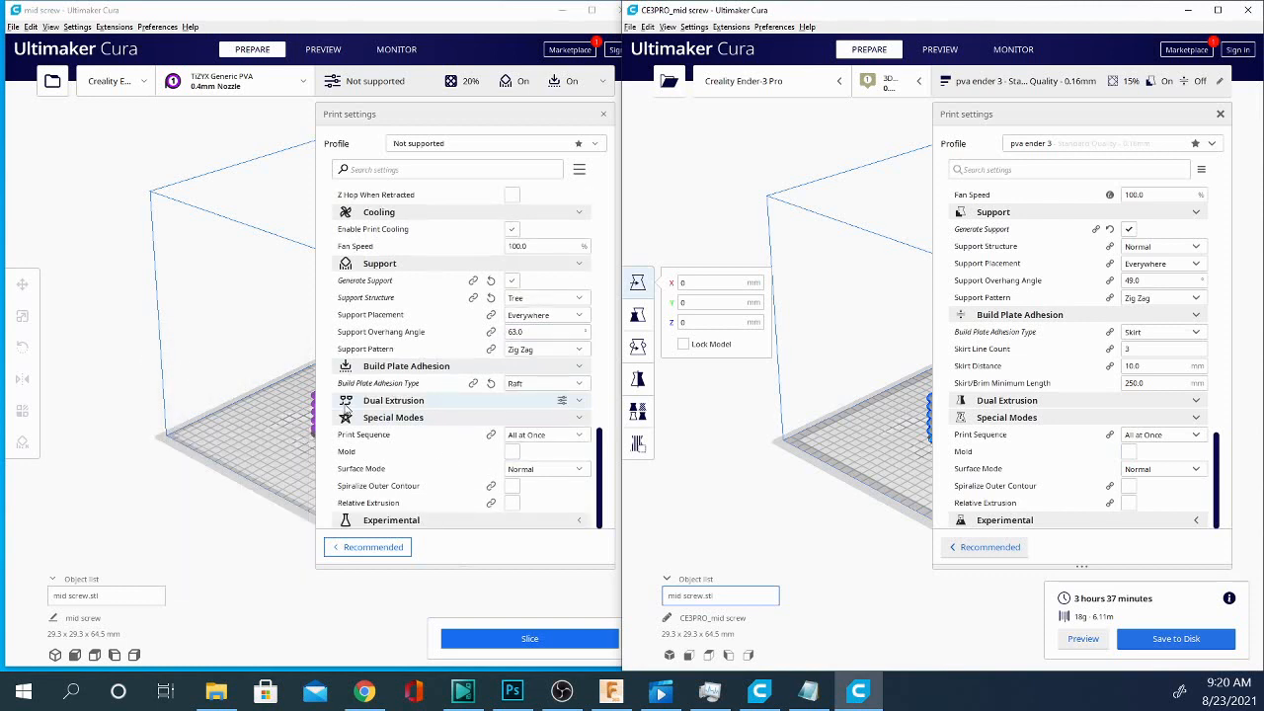
pyautogui.moveTo(972, 405)
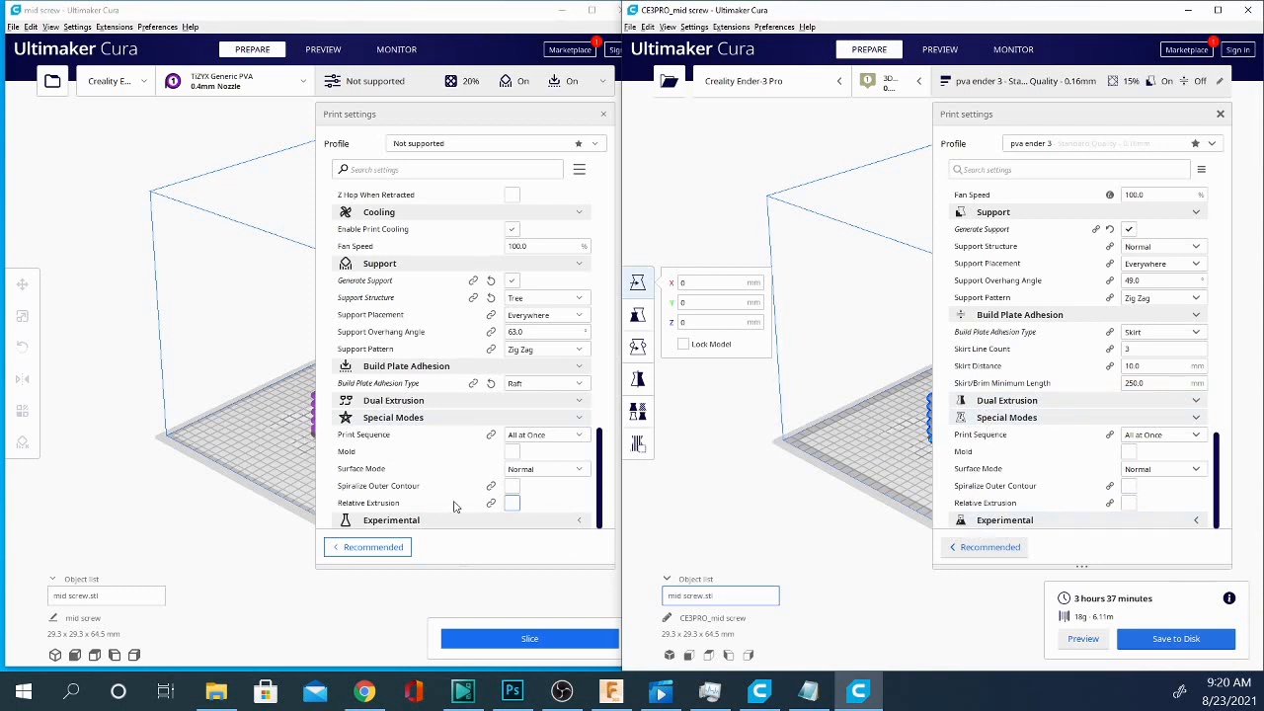
pyautogui.moveTo(355, 529)
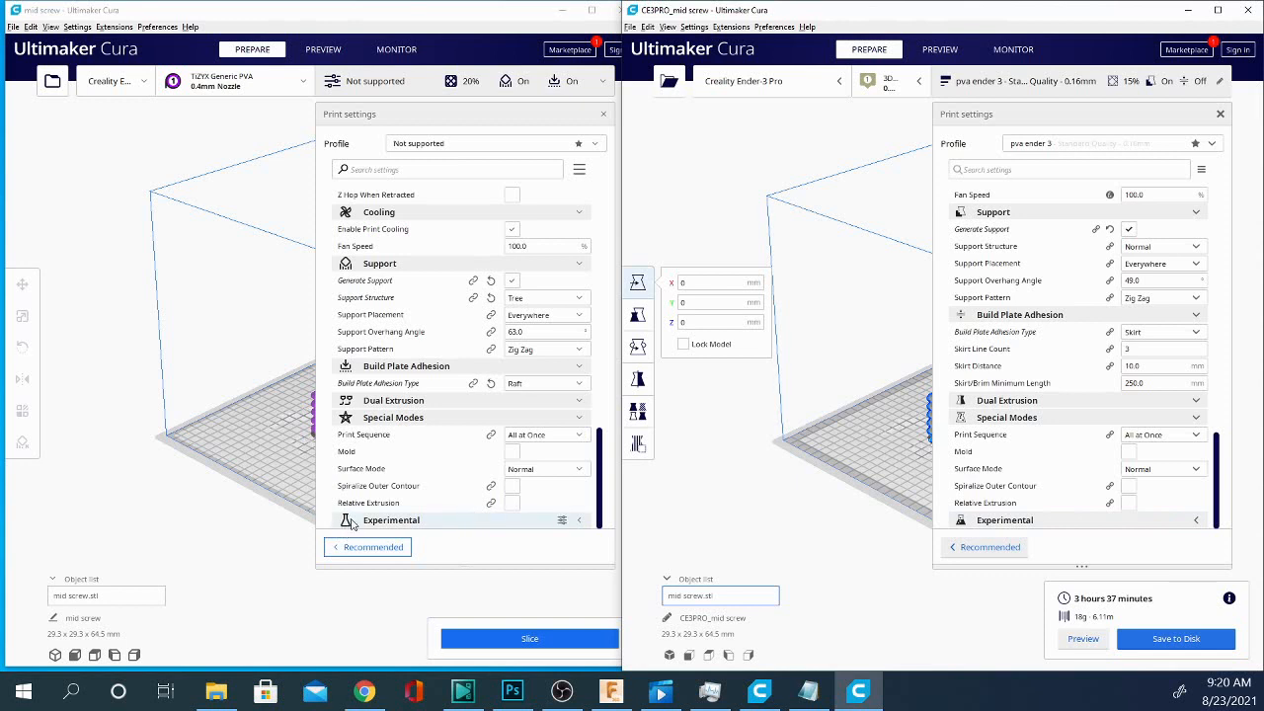
pyautogui.moveTo(399, 504)
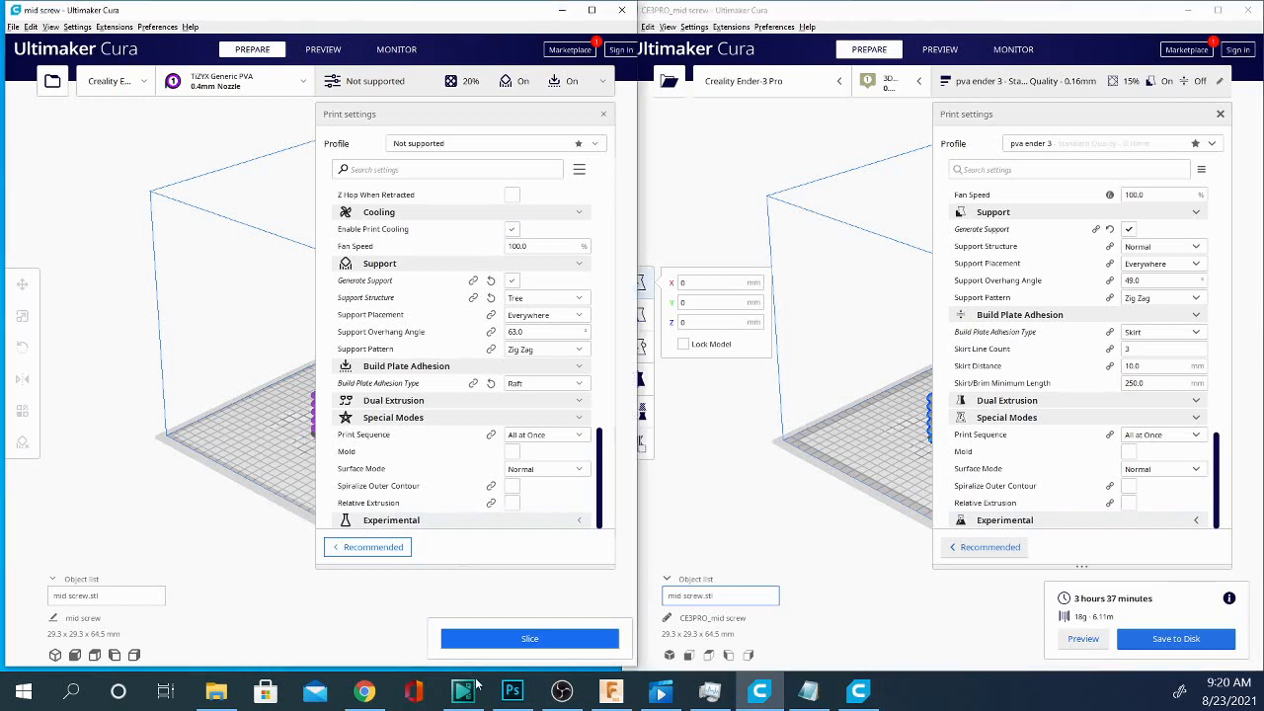
pyautogui.click(324, 49)
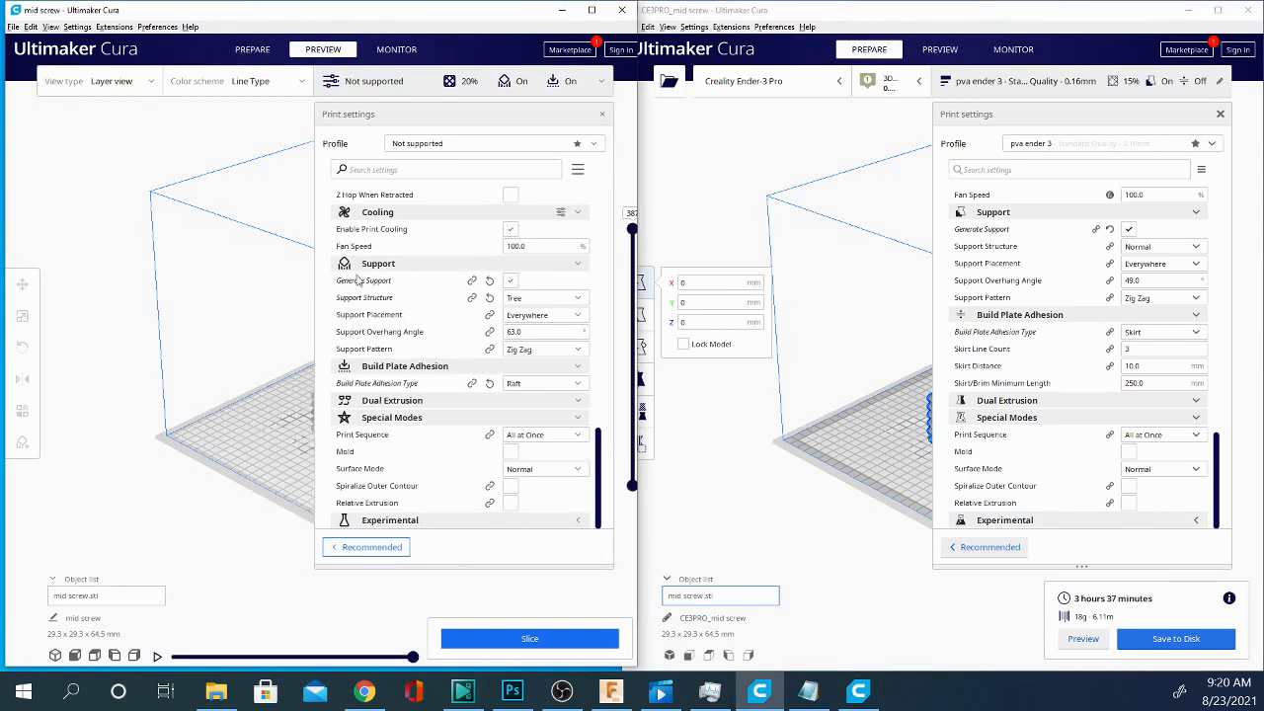
# Switch the right window to the layer preview as well.
pyautogui.click(940, 50)
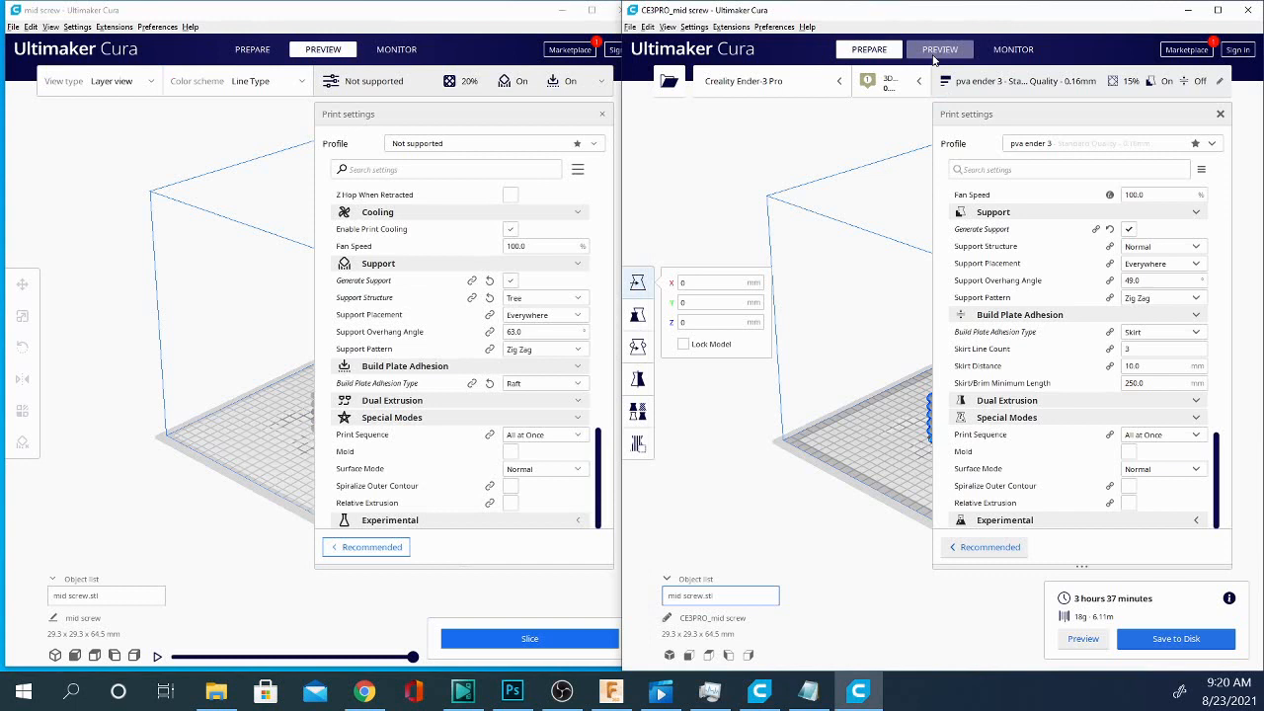
pyautogui.click(1082, 640)
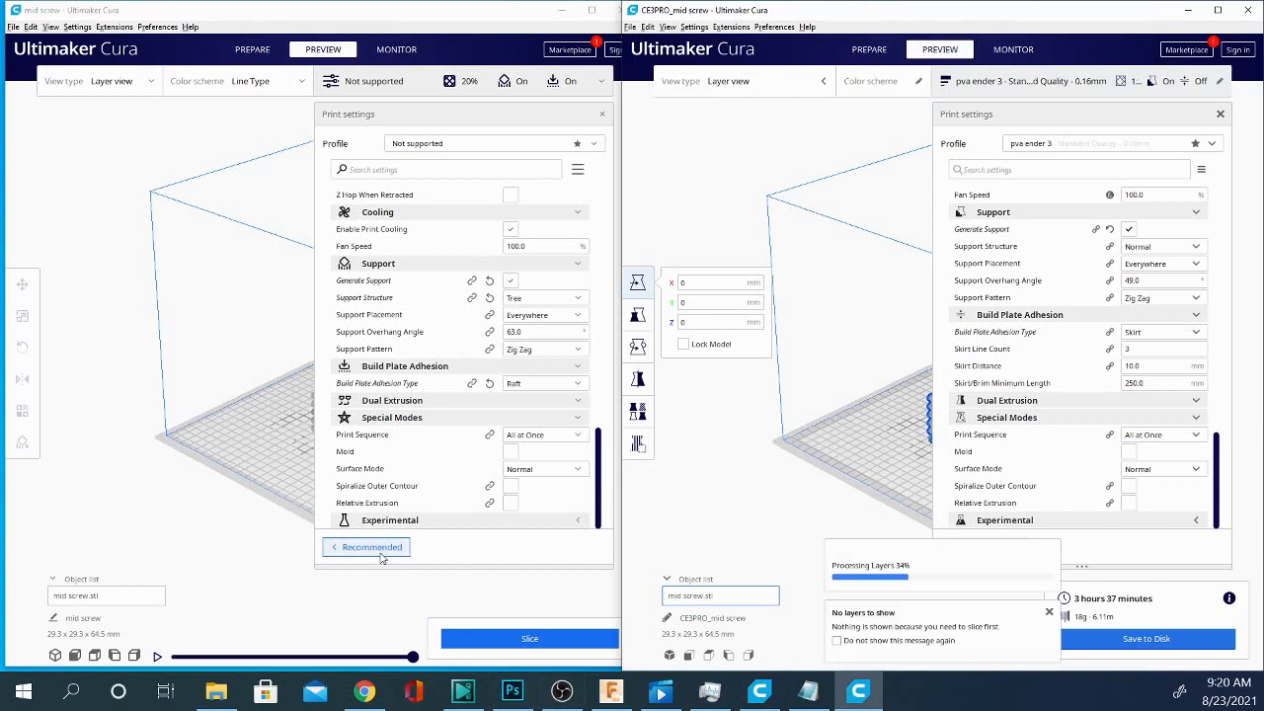